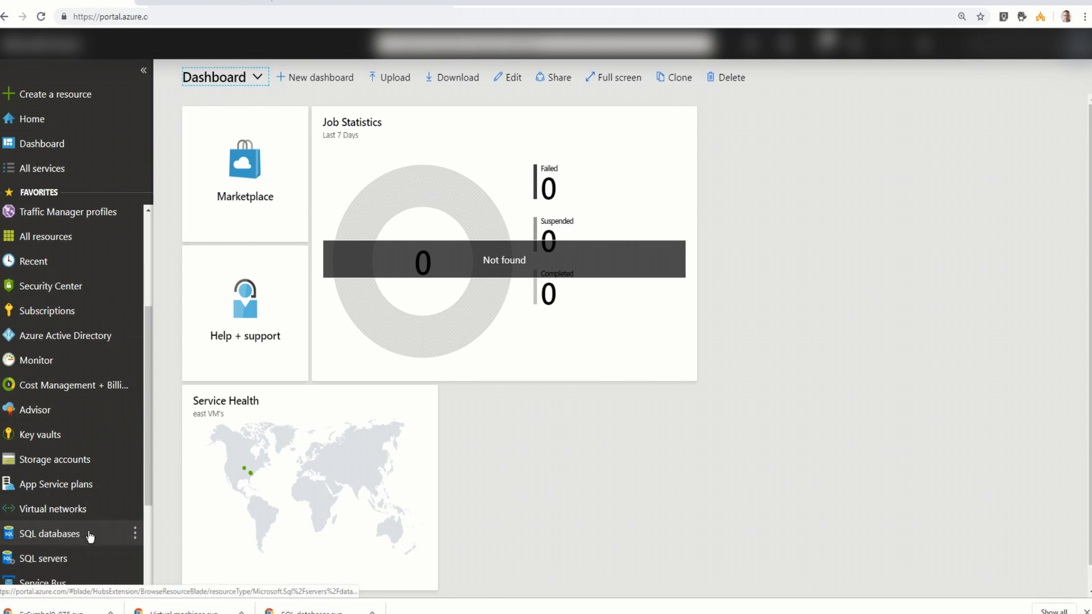
# Review Advisor's Cost recommendation tile, then bring up the All services catalog.
pyautogui.scroll(-3)
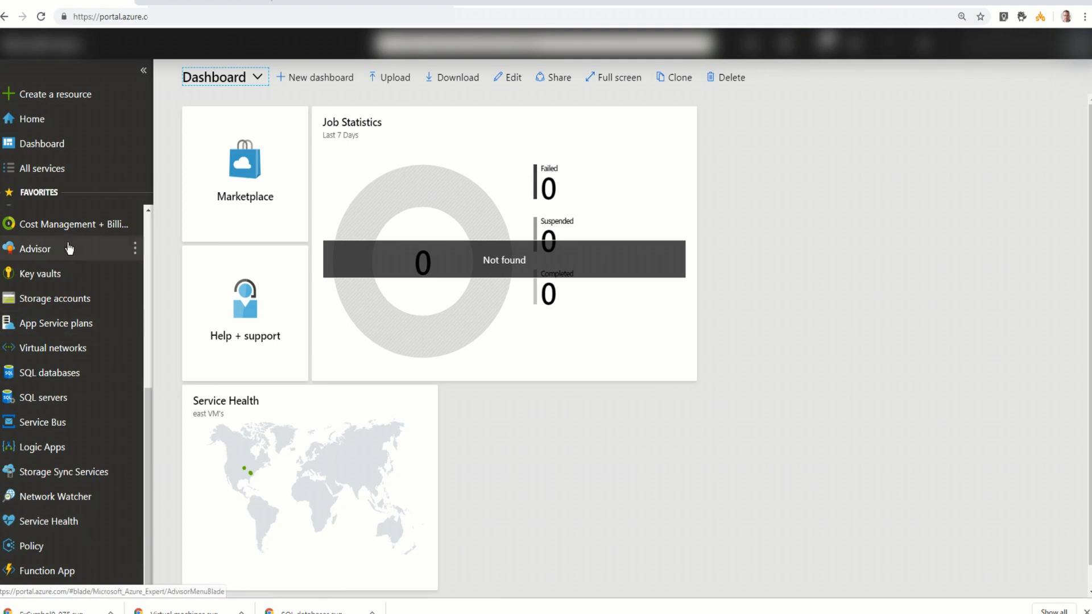
pyautogui.click(35, 248)
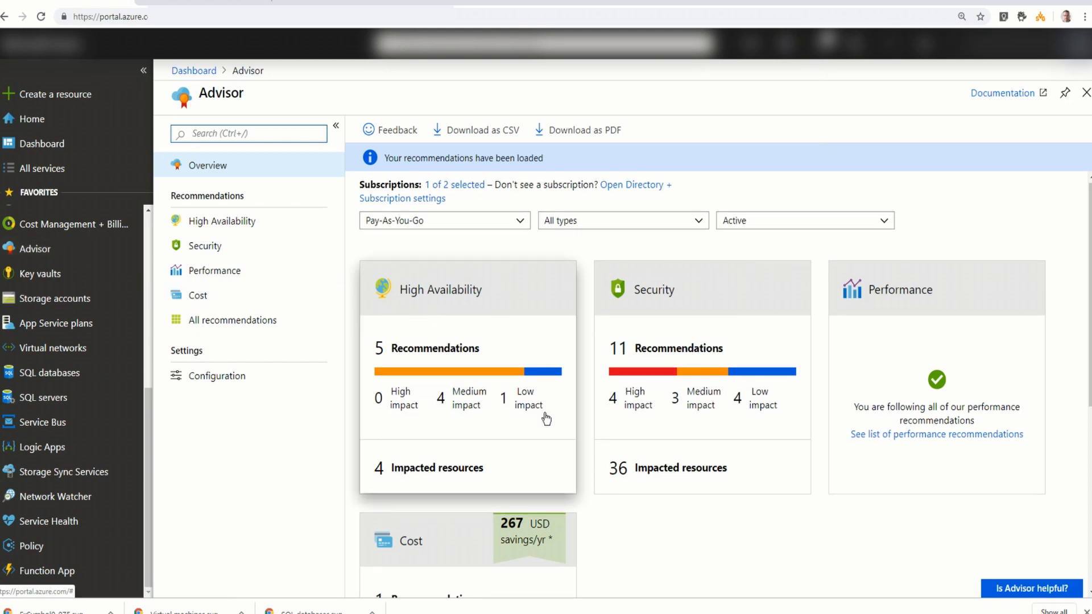
pyautogui.scroll(-3)
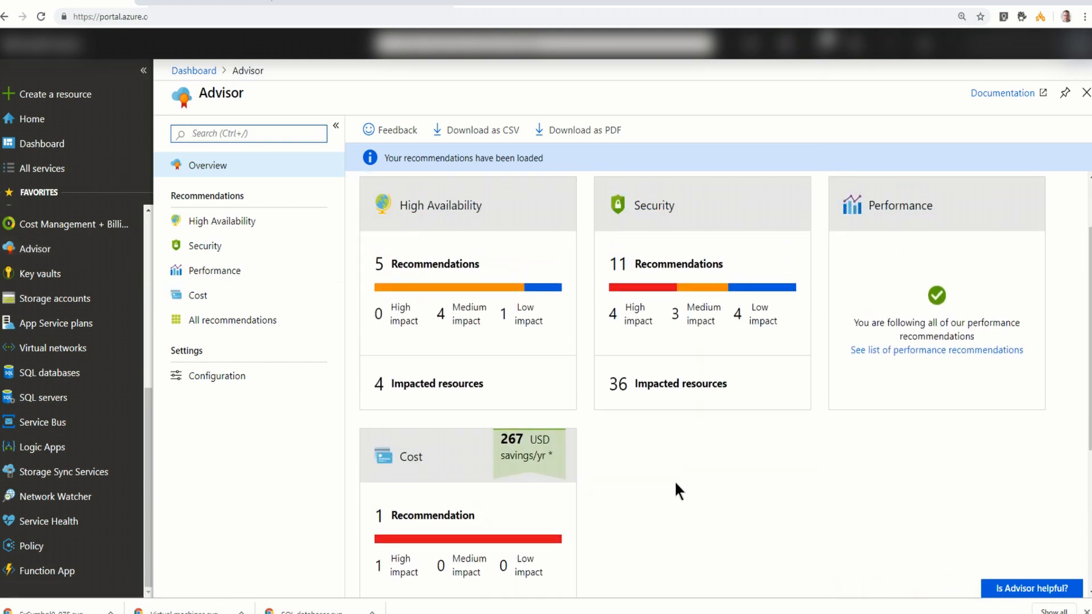
pyautogui.scroll(-3)
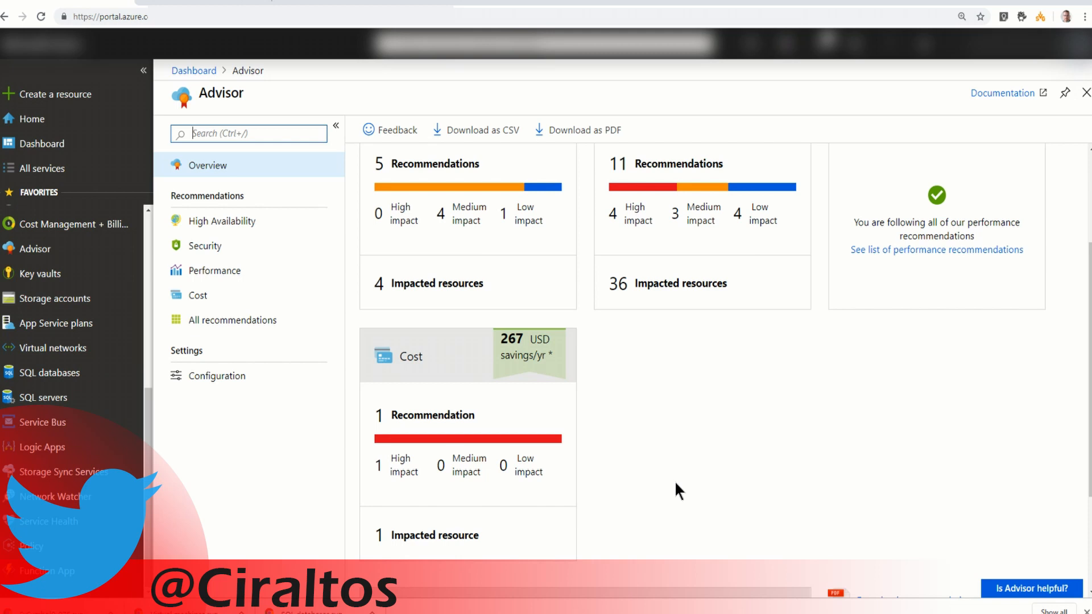
pyautogui.scroll(-3)
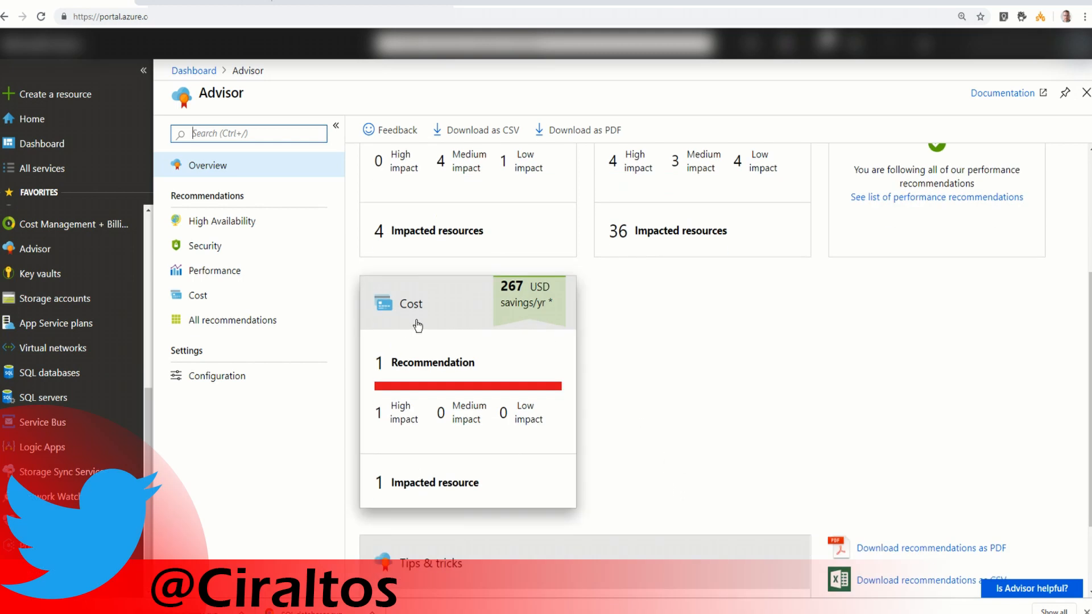
pyautogui.moveTo(648, 349)
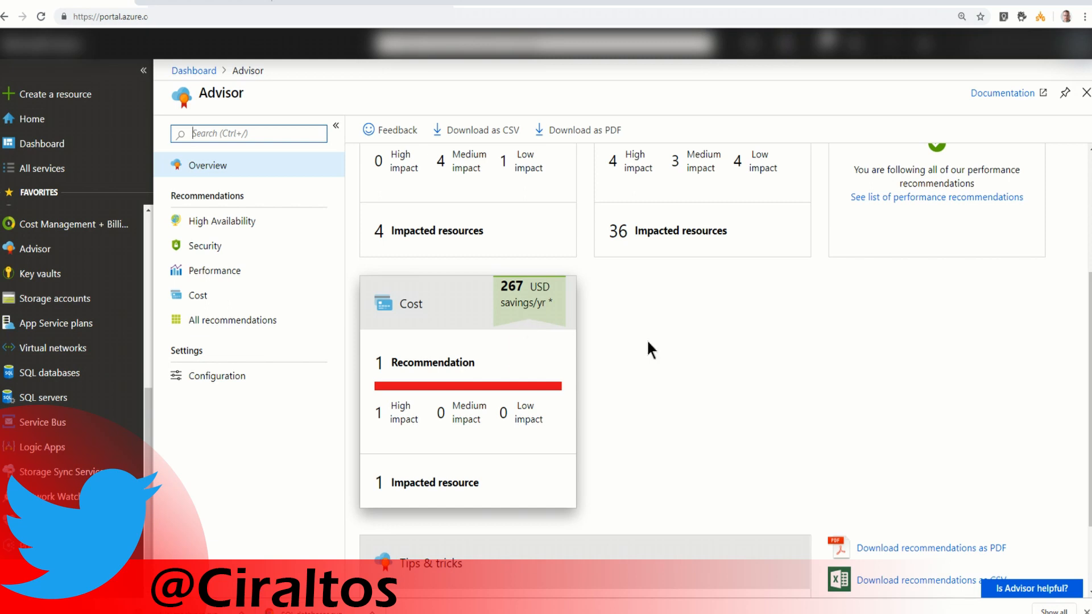
pyautogui.moveTo(749, 372)
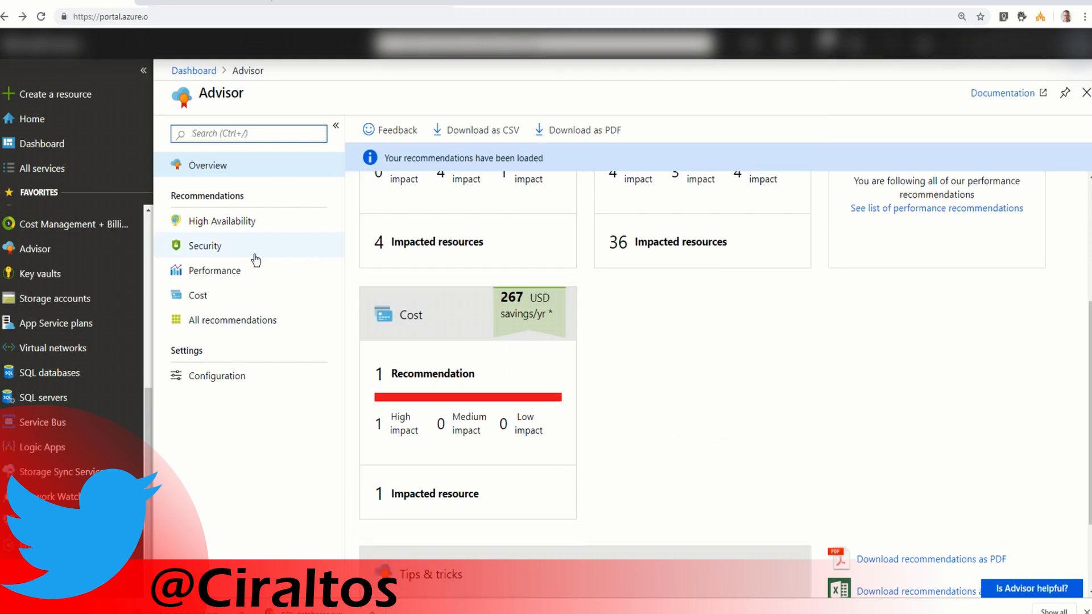
pyautogui.click(42, 168)
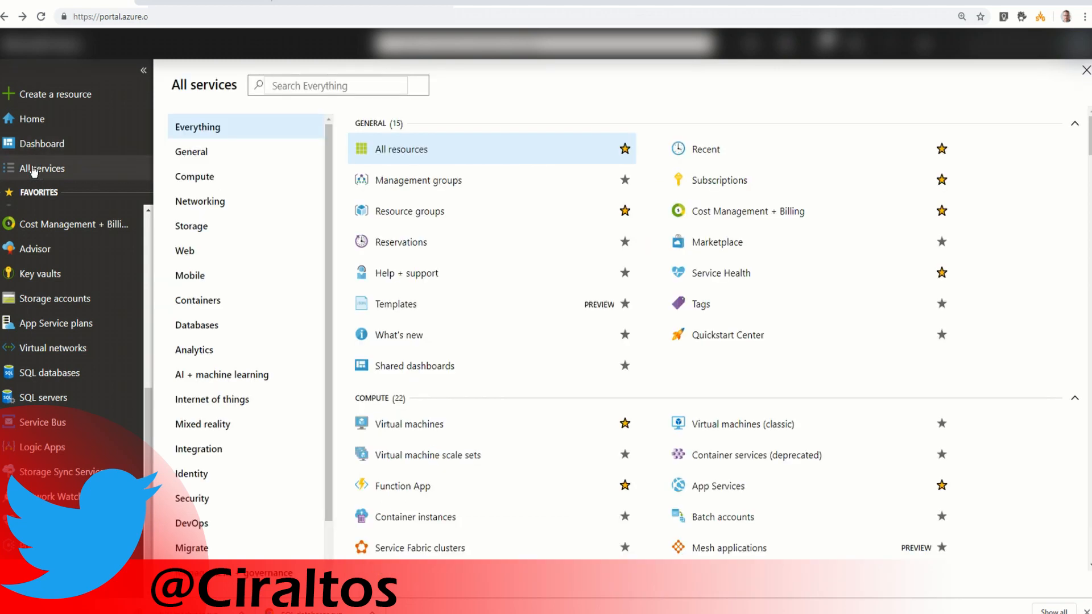
# Search services for 'reser', open the empty Reservations page, and begin a purchase.
pyautogui.write('reser')
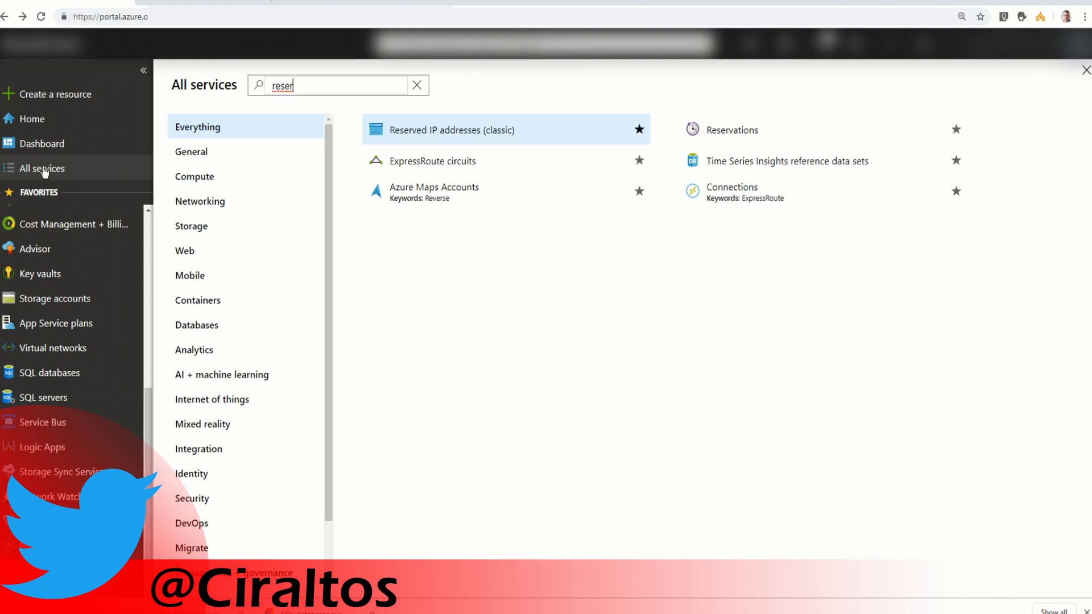
pyautogui.moveTo(731, 130)
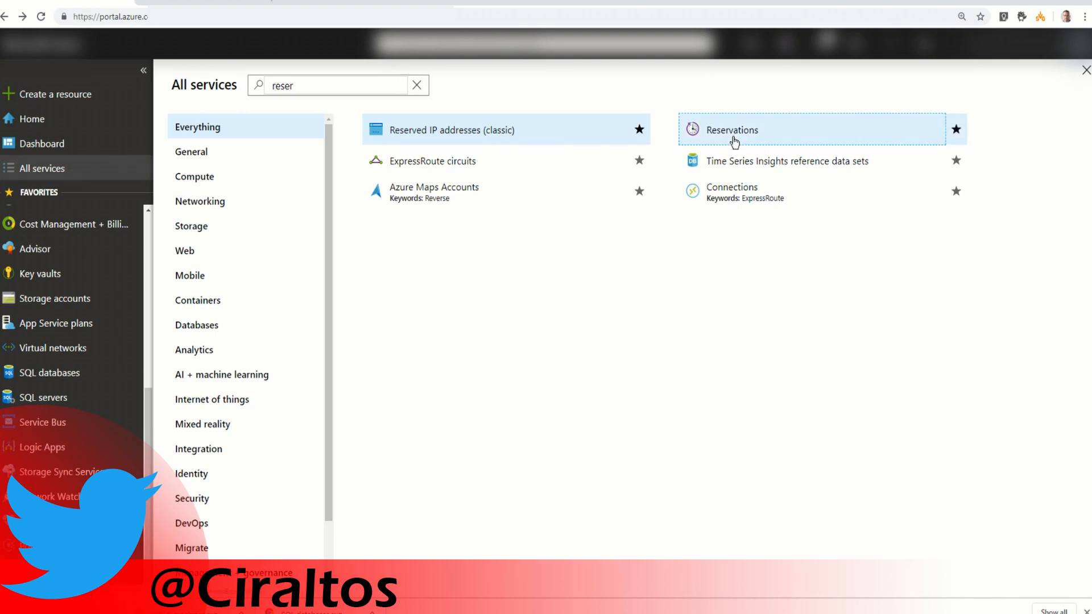
pyautogui.click(731, 130)
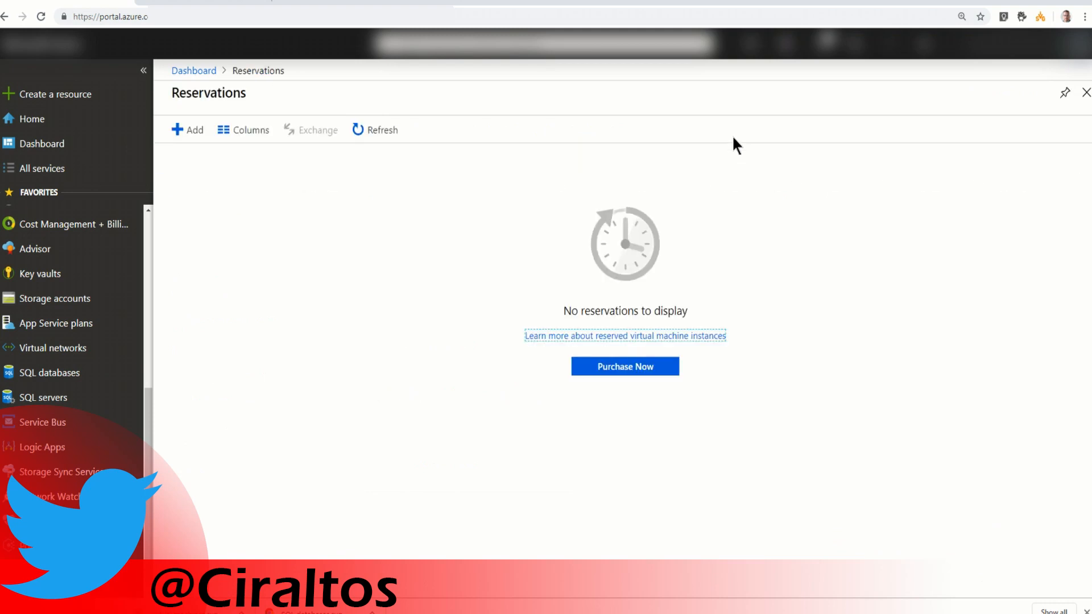
pyautogui.moveTo(713, 235)
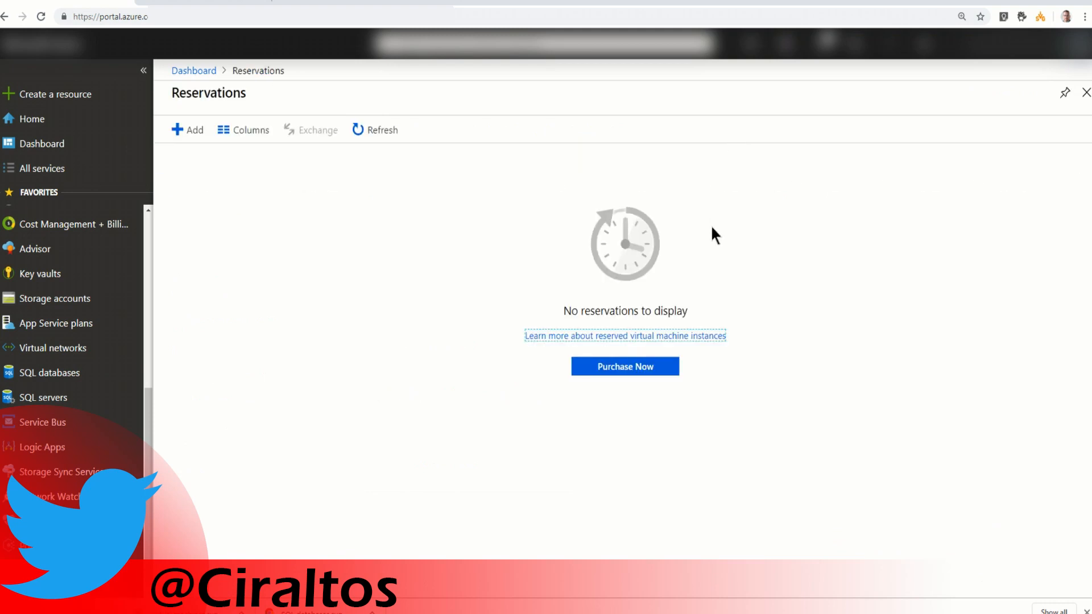
pyautogui.click(623, 365)
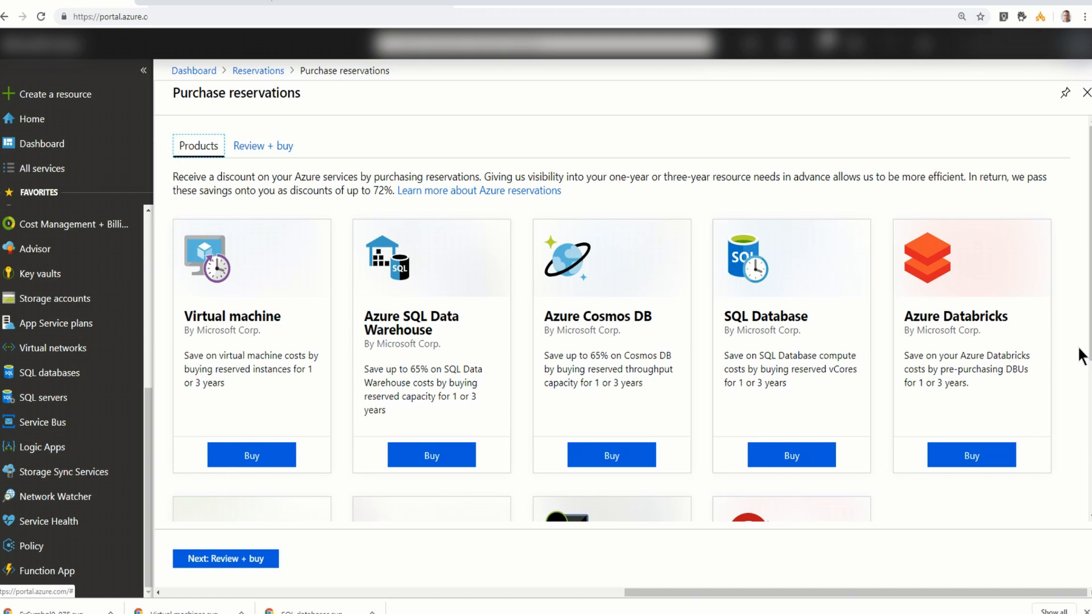
pyautogui.scroll(-3)
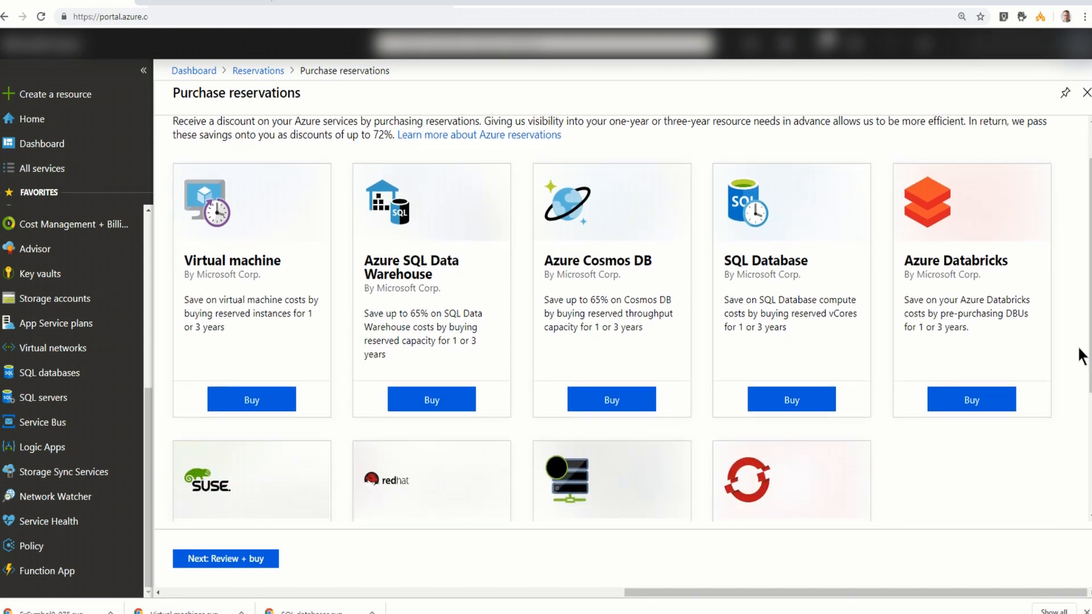
pyautogui.scroll(-3)
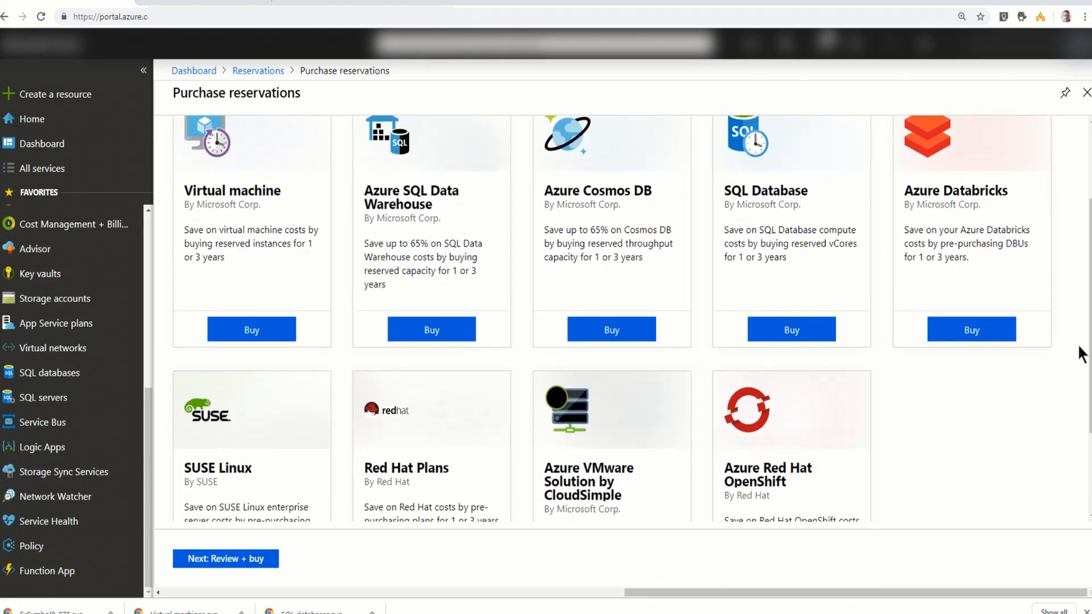
pyautogui.scroll(-3)
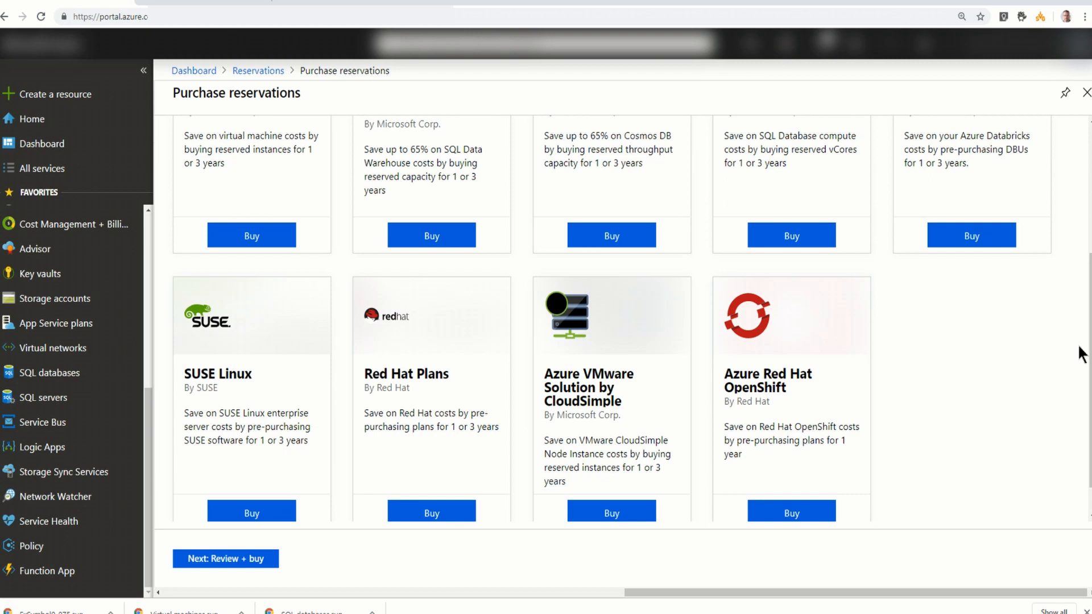
pyautogui.scroll(3)
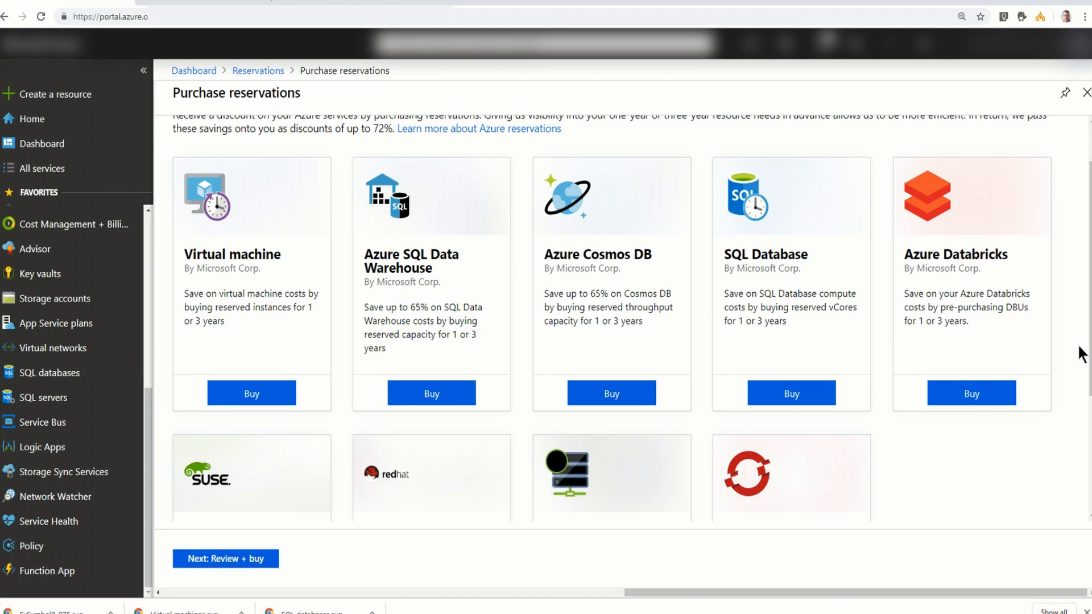
pyautogui.moveTo(278, 365)
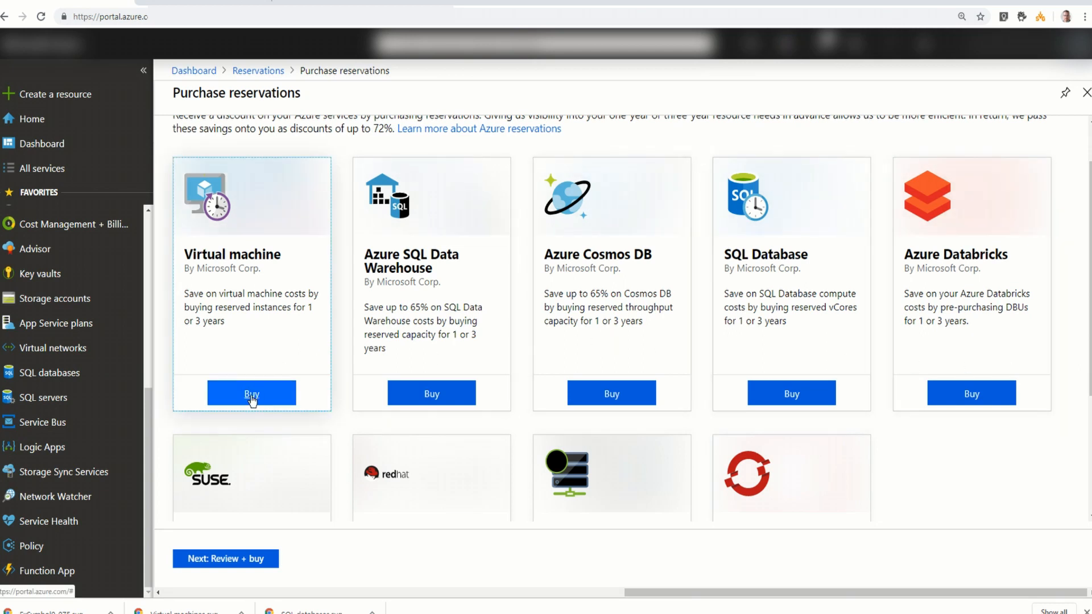
# Buy a Virtual machine reservation and remove the 'Term: One Year' filter.
pyautogui.click(252, 392)
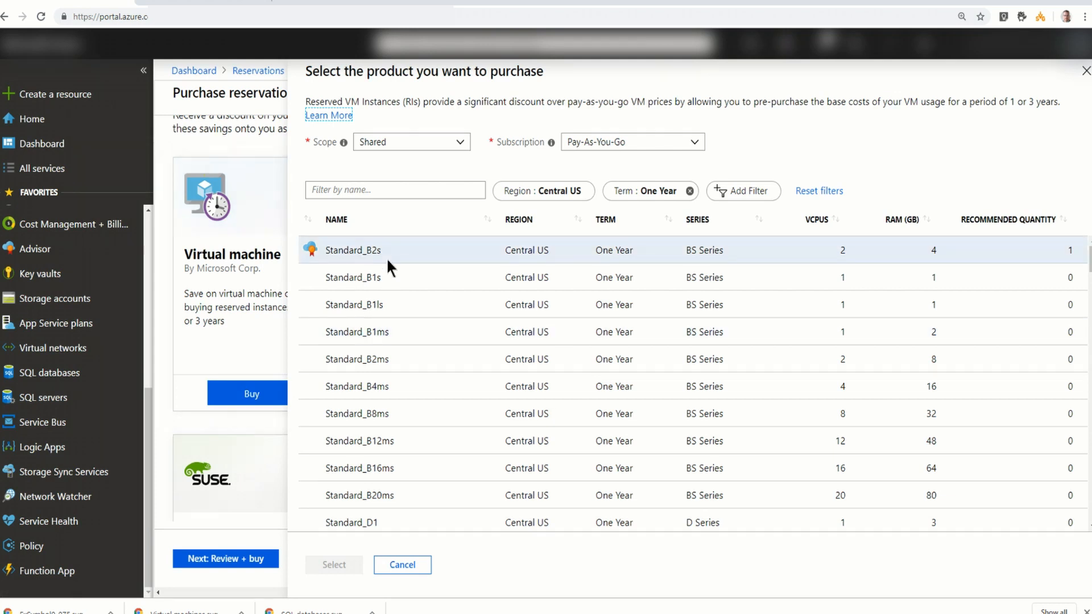
pyautogui.moveTo(387, 266)
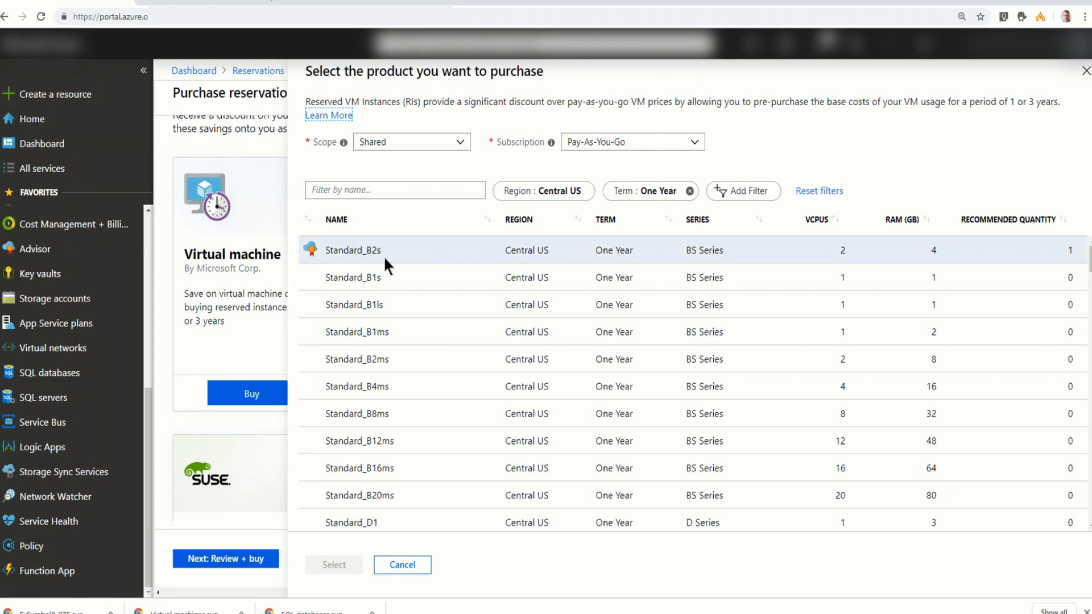
pyautogui.moveTo(456, 261)
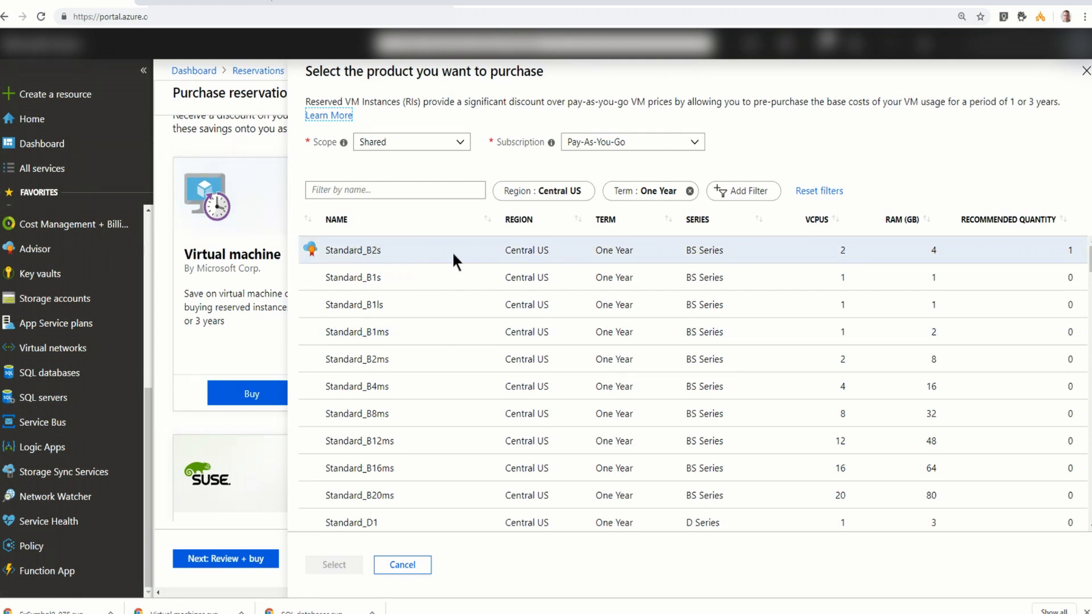
pyautogui.moveTo(1068, 259)
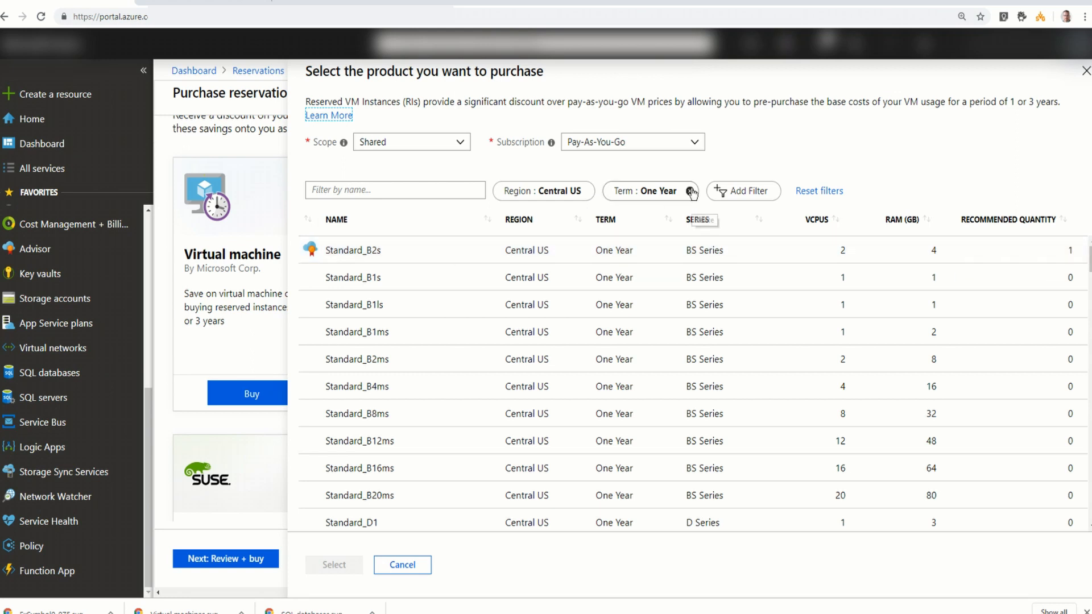
pyautogui.click(692, 191)
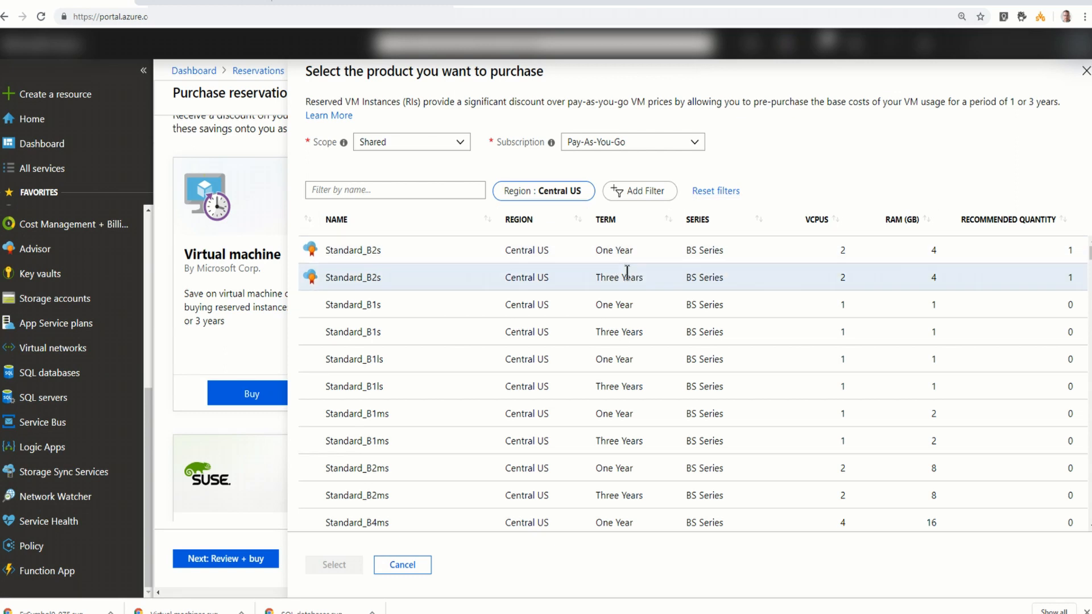
pyautogui.click(353, 251)
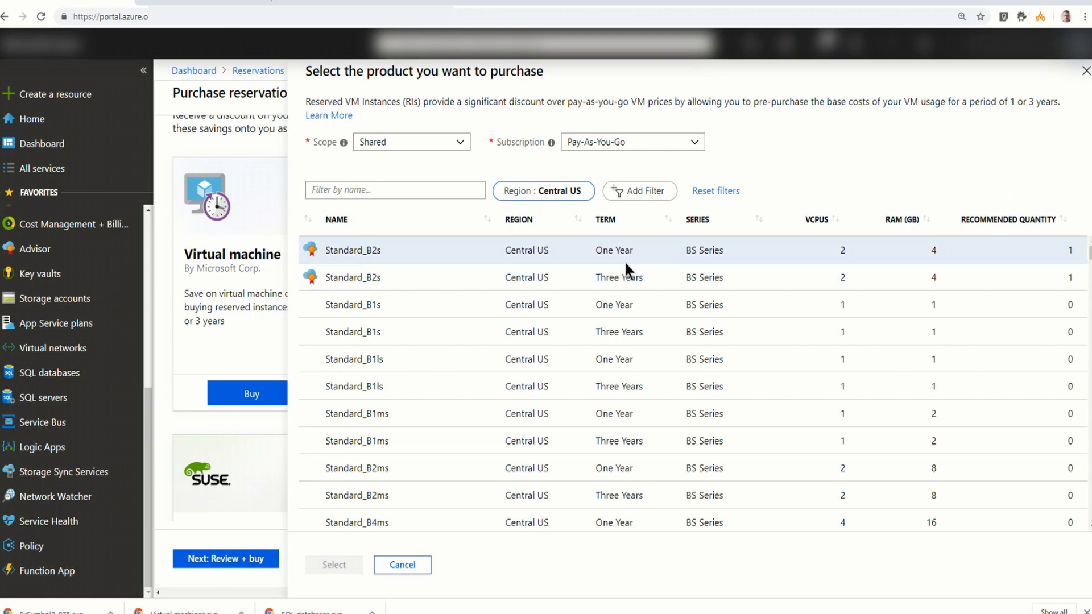
pyautogui.moveTo(310, 251)
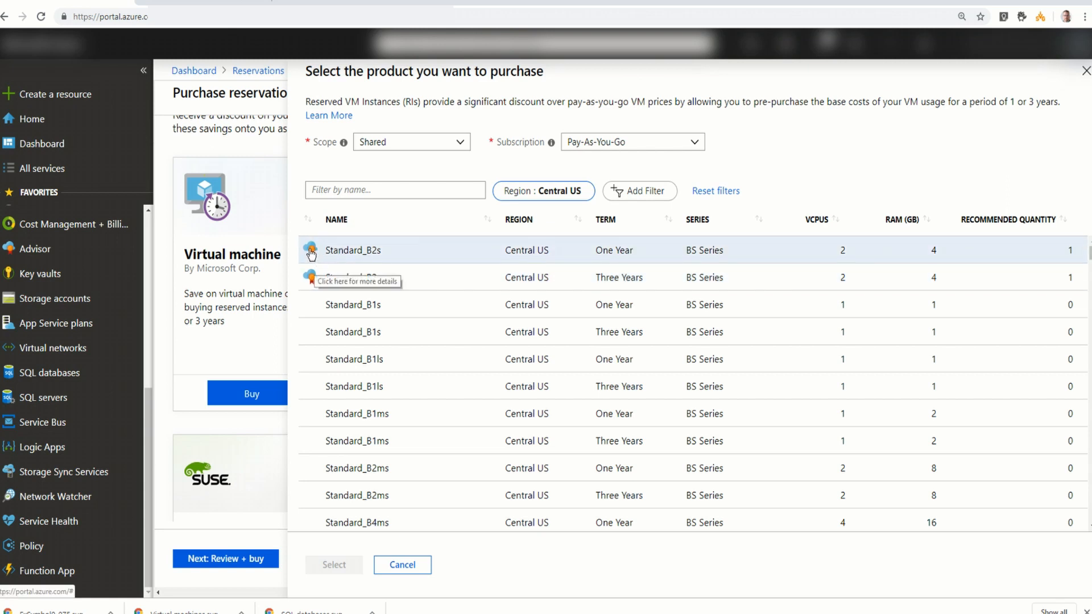
pyautogui.moveTo(317, 252)
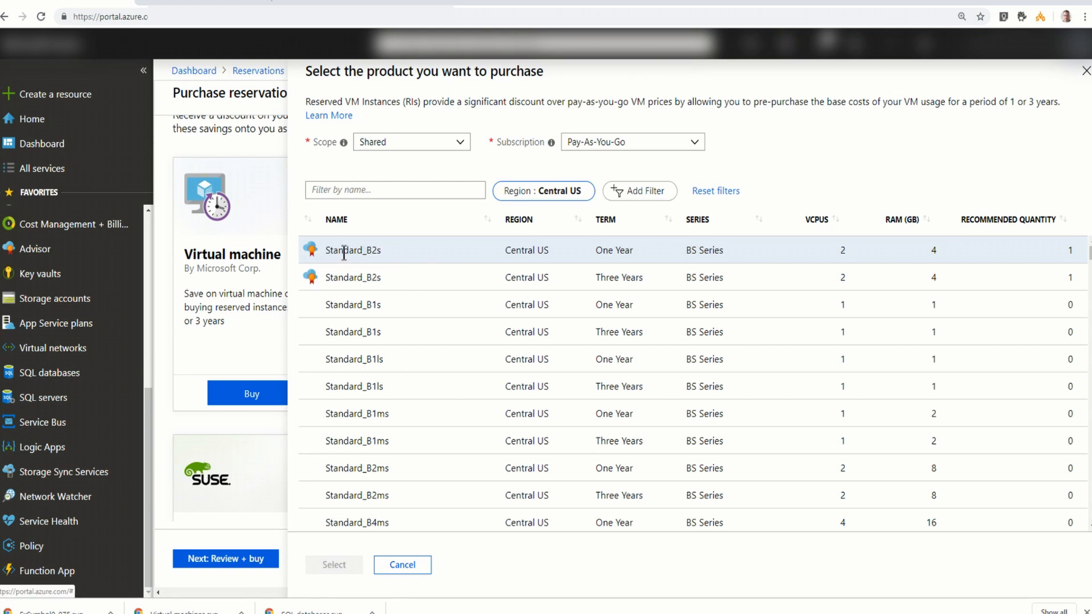
# Add the one-year Standard_B2s Central US reservation (256.00 USD) to the cart.
pyautogui.click(353, 250)
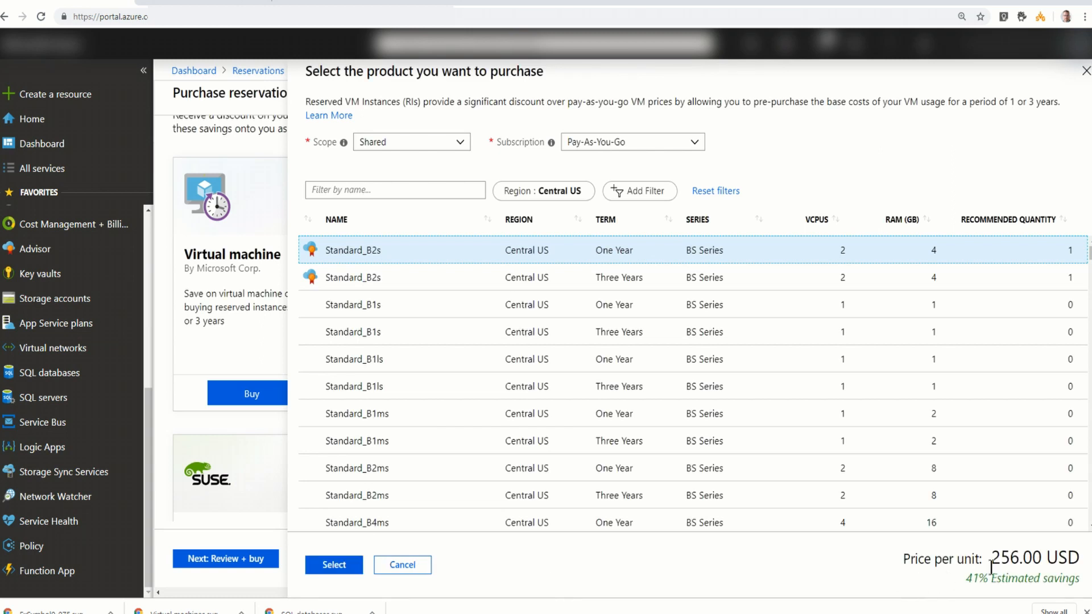
pyautogui.moveTo(1017, 574)
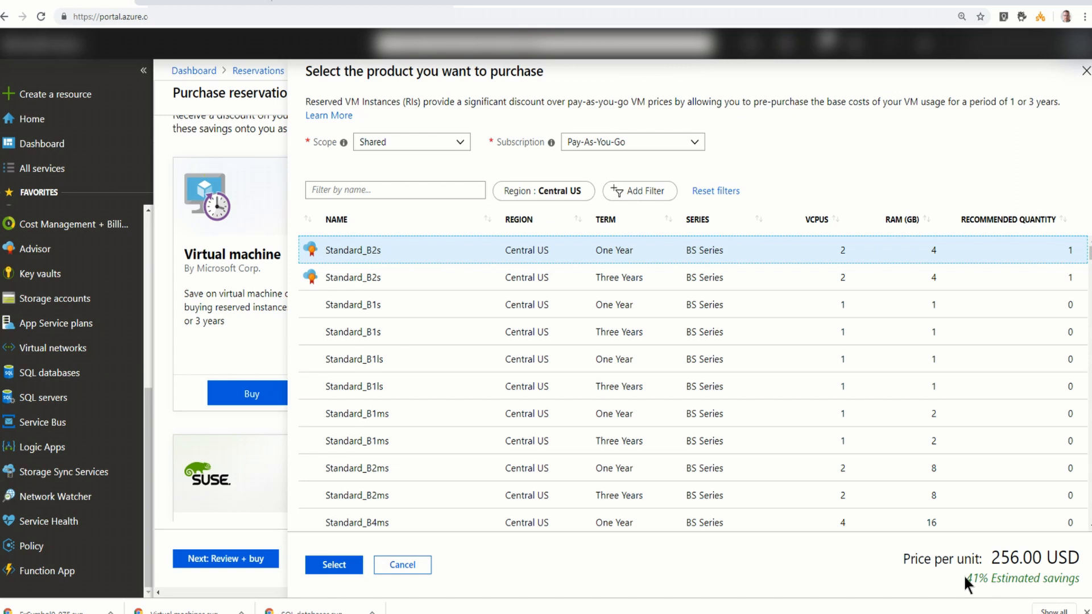
pyautogui.moveTo(466, 304)
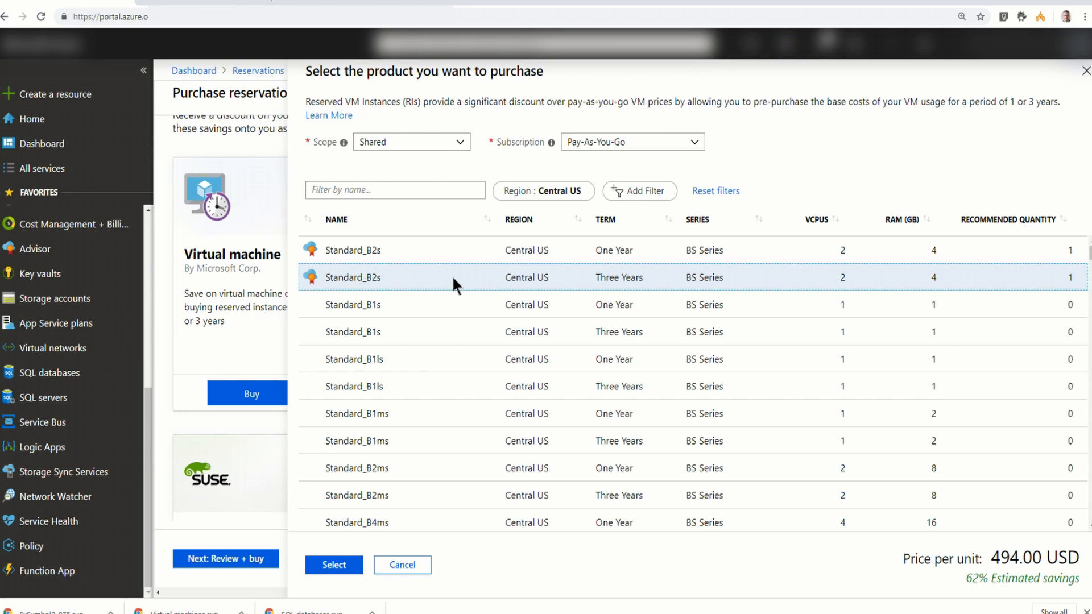
pyautogui.click(353, 251)
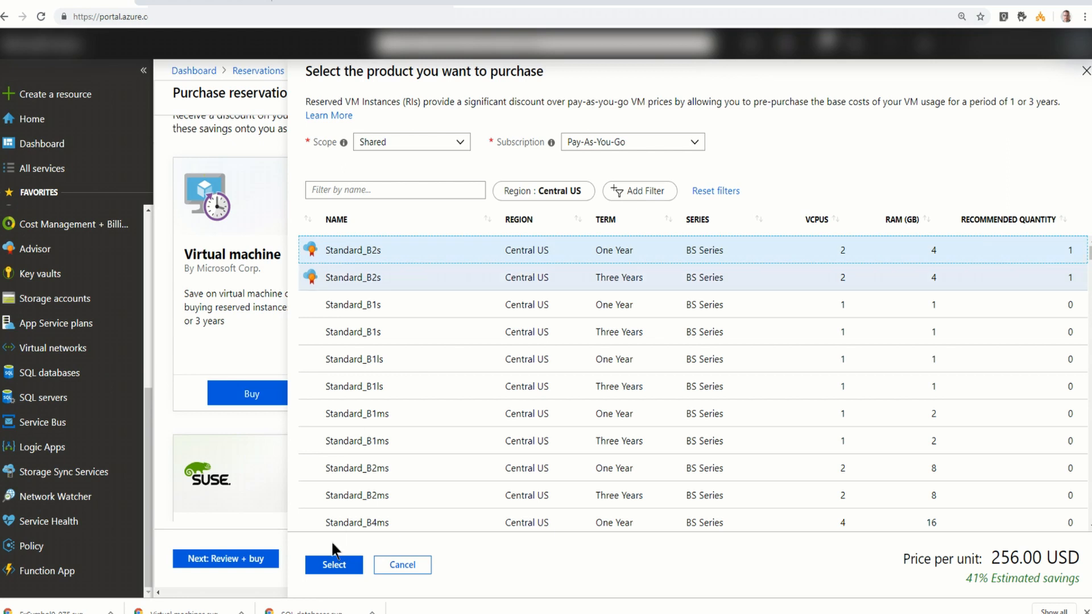
pyautogui.click(334, 565)
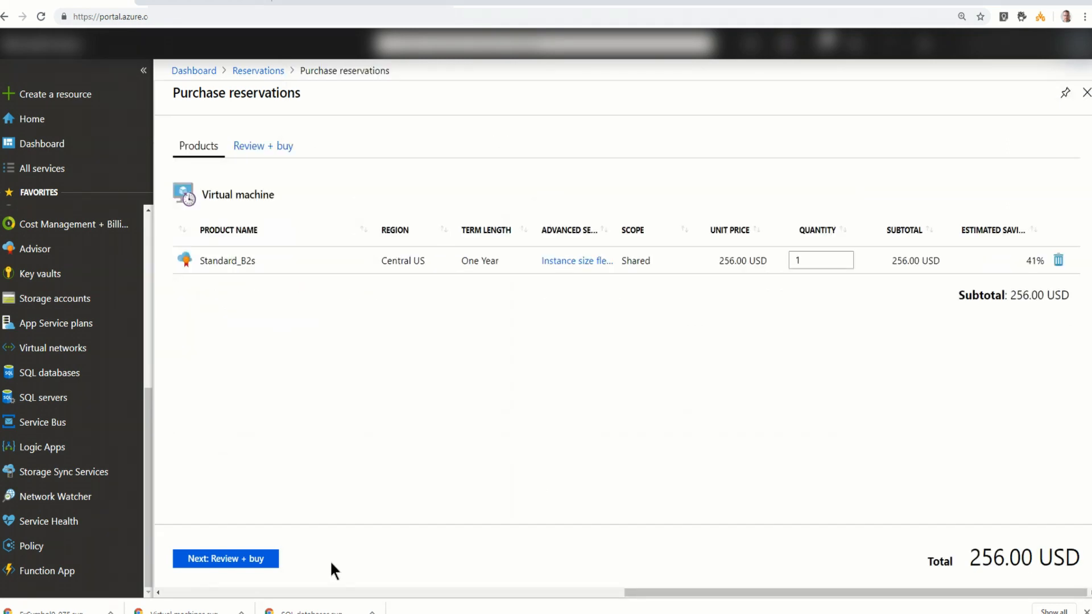
pyautogui.moveTo(841, 367)
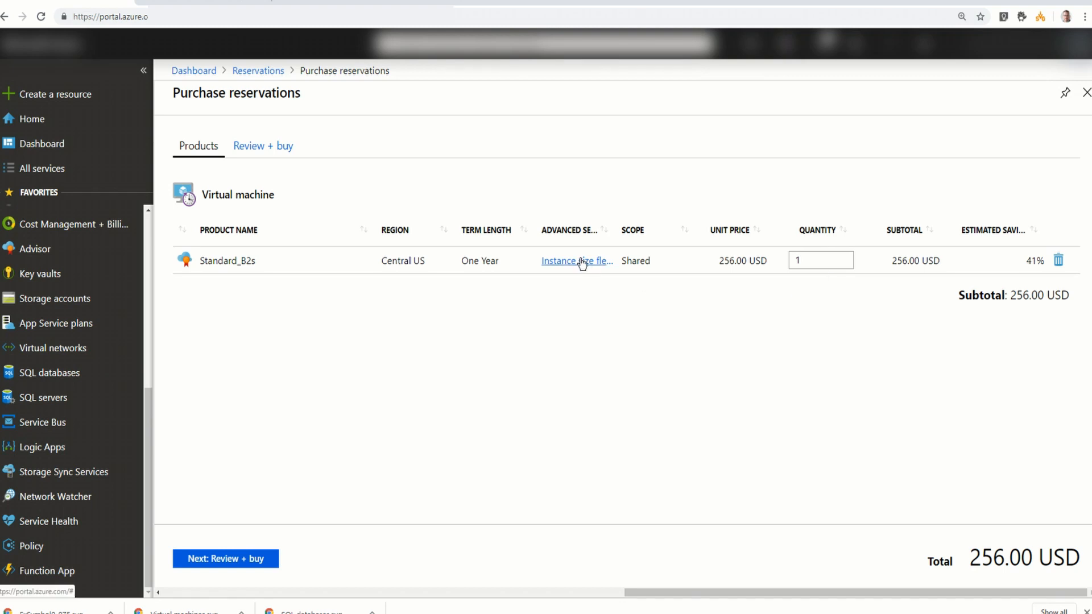
# Review Standard_B2s instance size flexibility (B2s and B1s sizes), then close the blade.
pyautogui.click(574, 260)
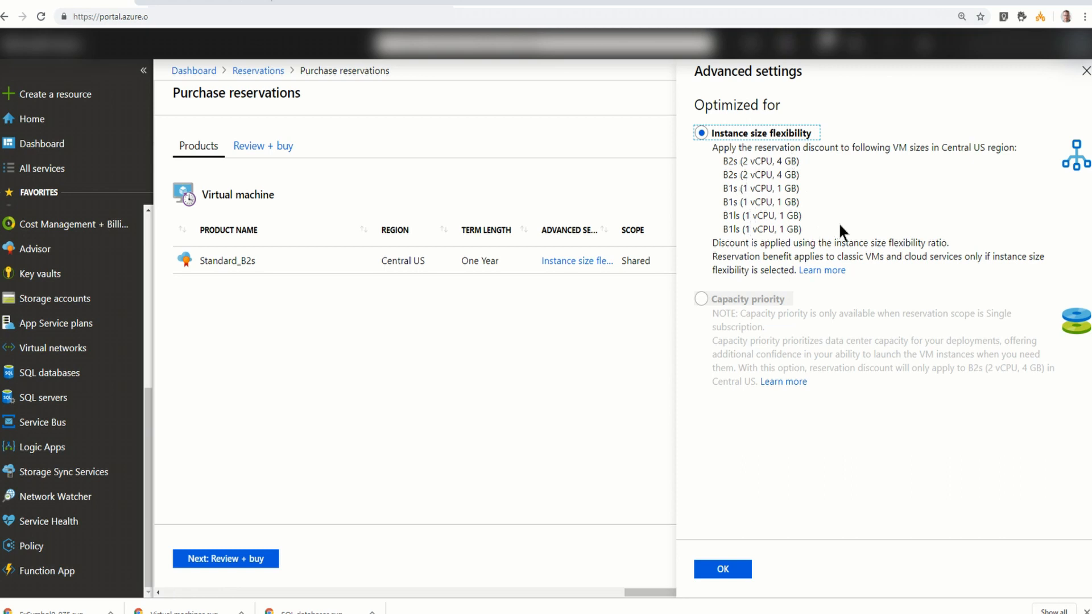
pyautogui.moveTo(875, 251)
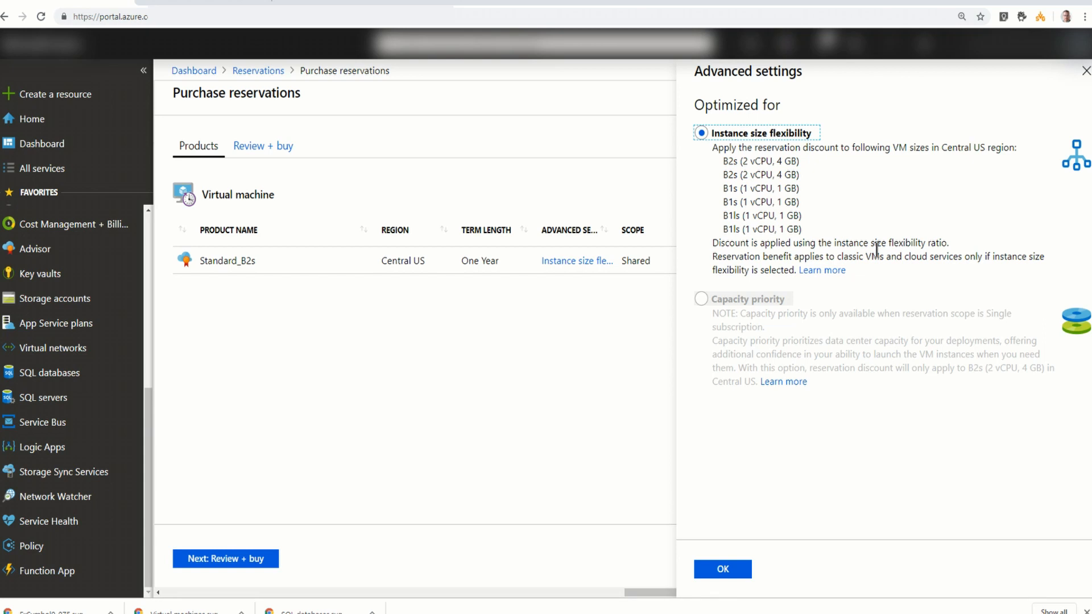
pyautogui.moveTo(751, 318)
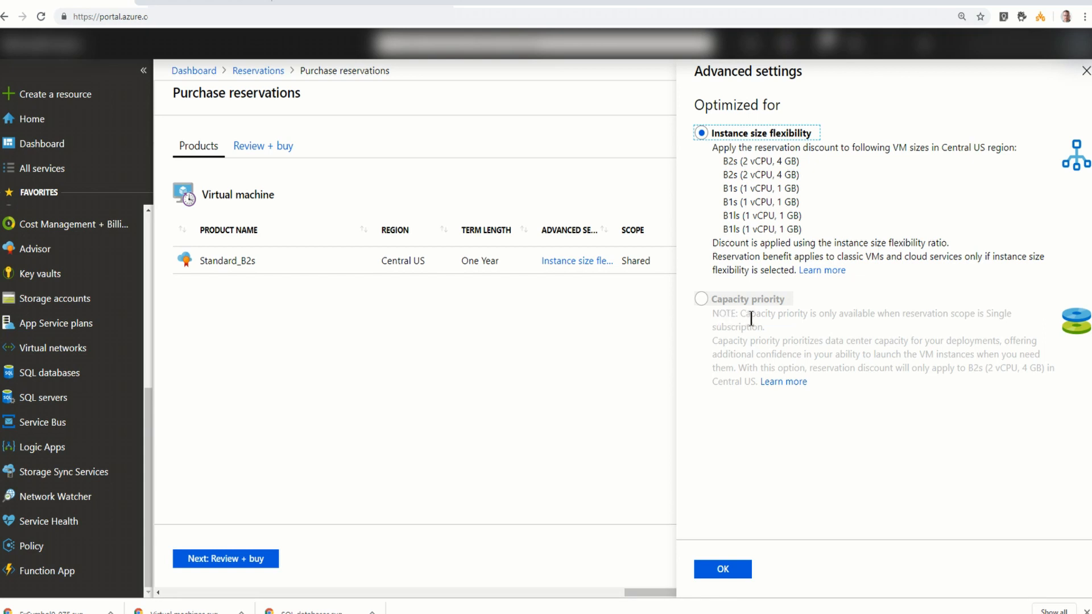
pyautogui.moveTo(835, 329)
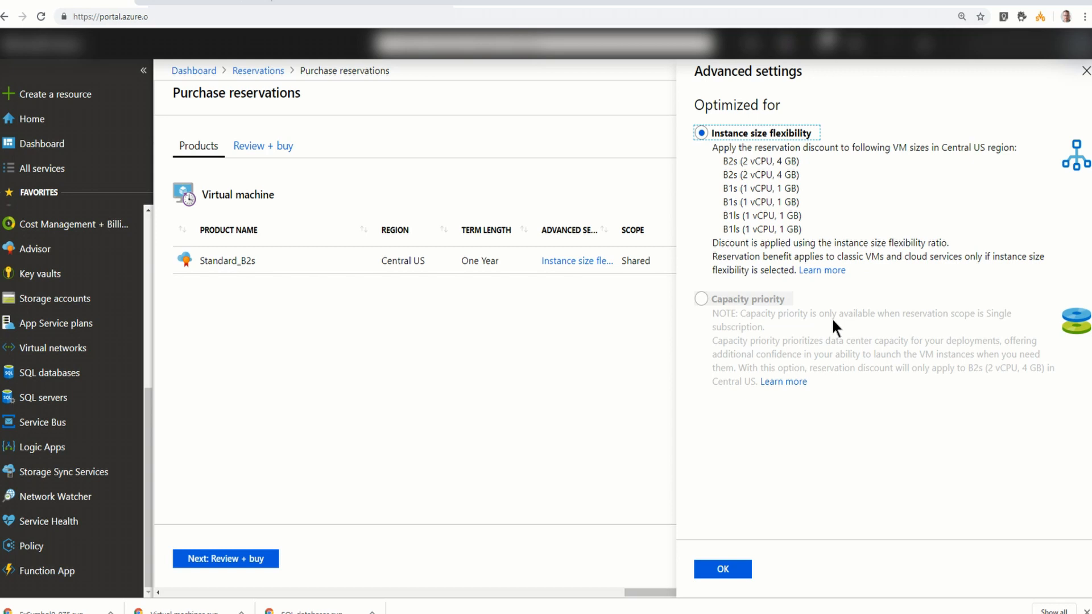
pyautogui.moveTo(964, 319)
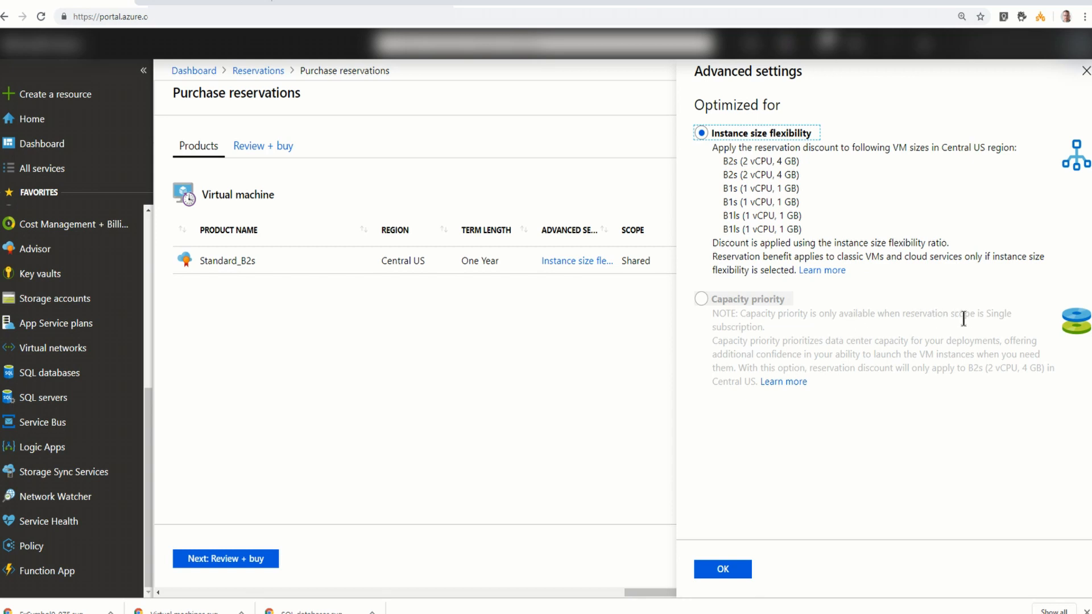
pyautogui.click(722, 568)
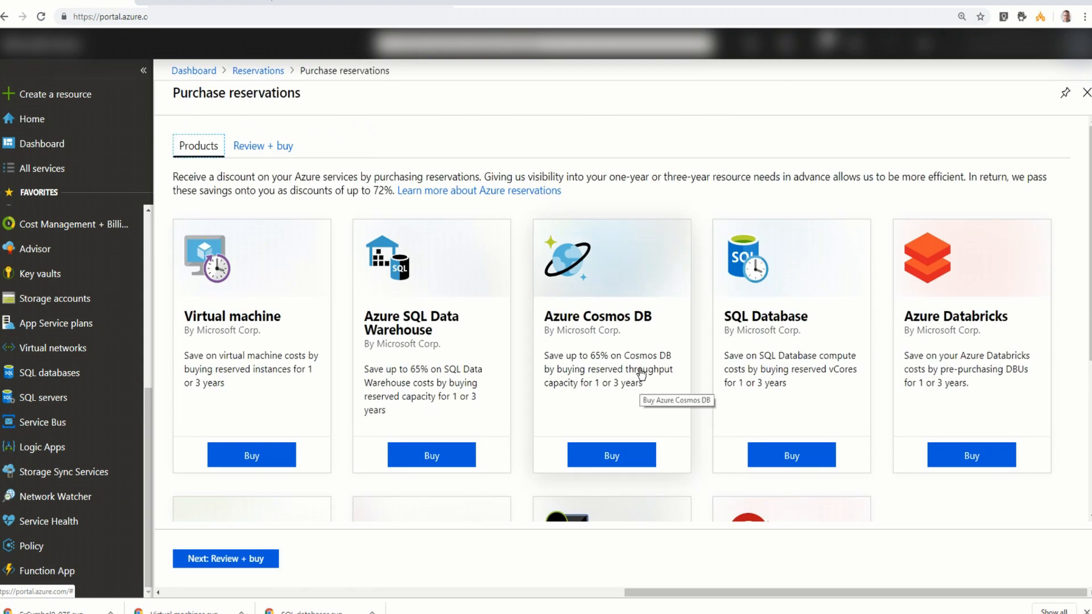
# Restart the Virtual machine reservation and scope it to resource group DC10.
pyautogui.click(251, 455)
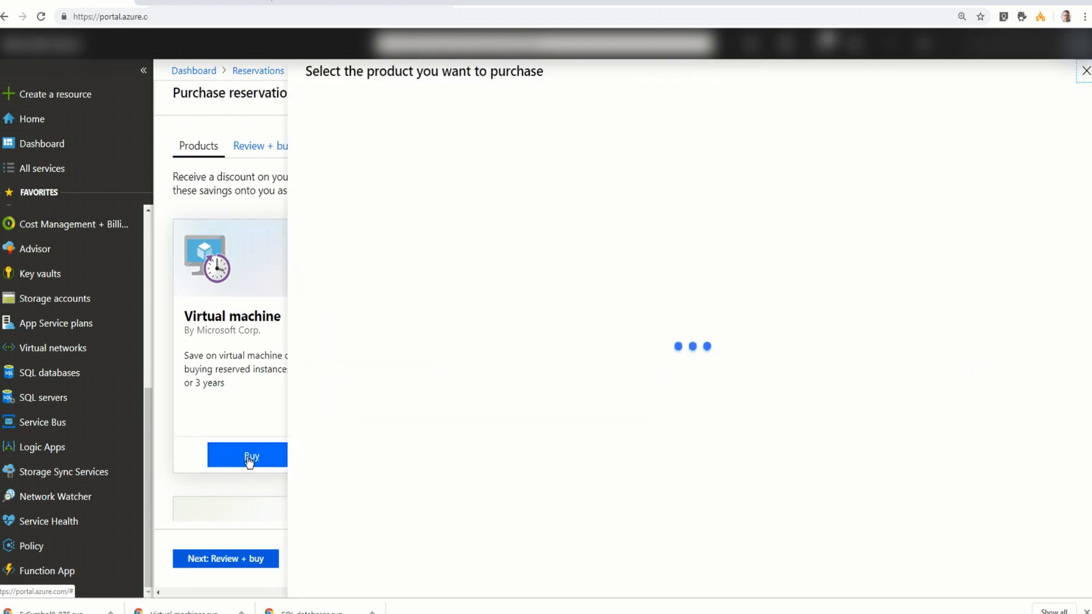
pyautogui.click(250, 454)
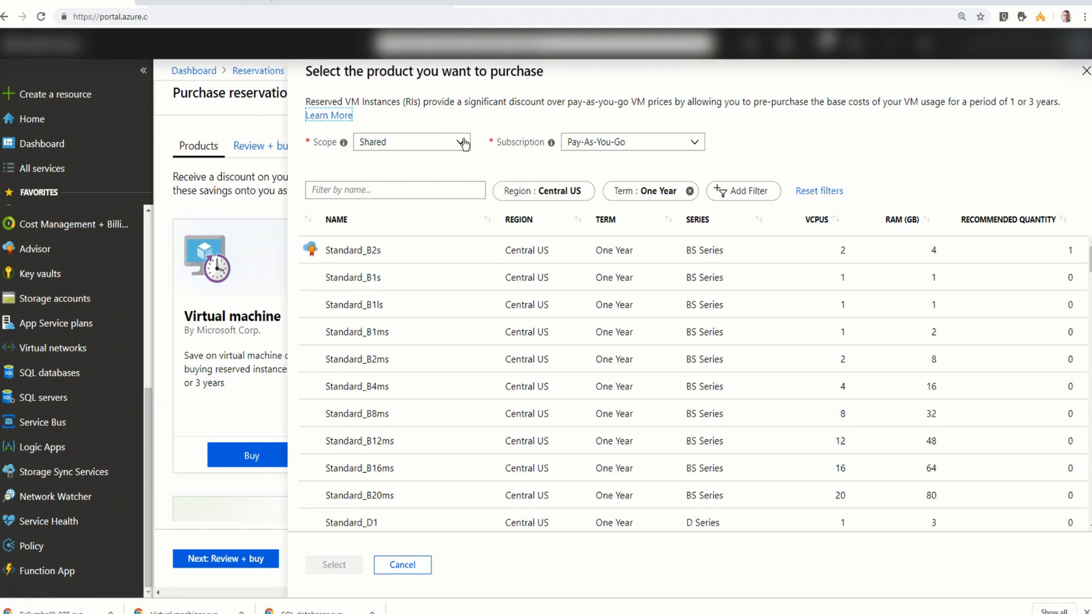
pyautogui.click(412, 142)
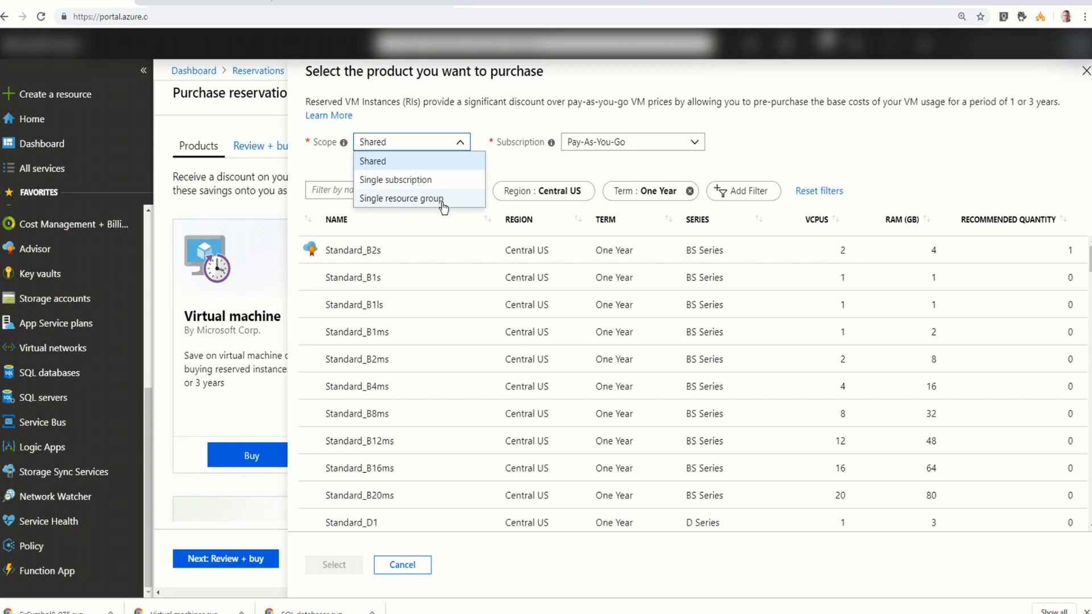
pyautogui.click(402, 198)
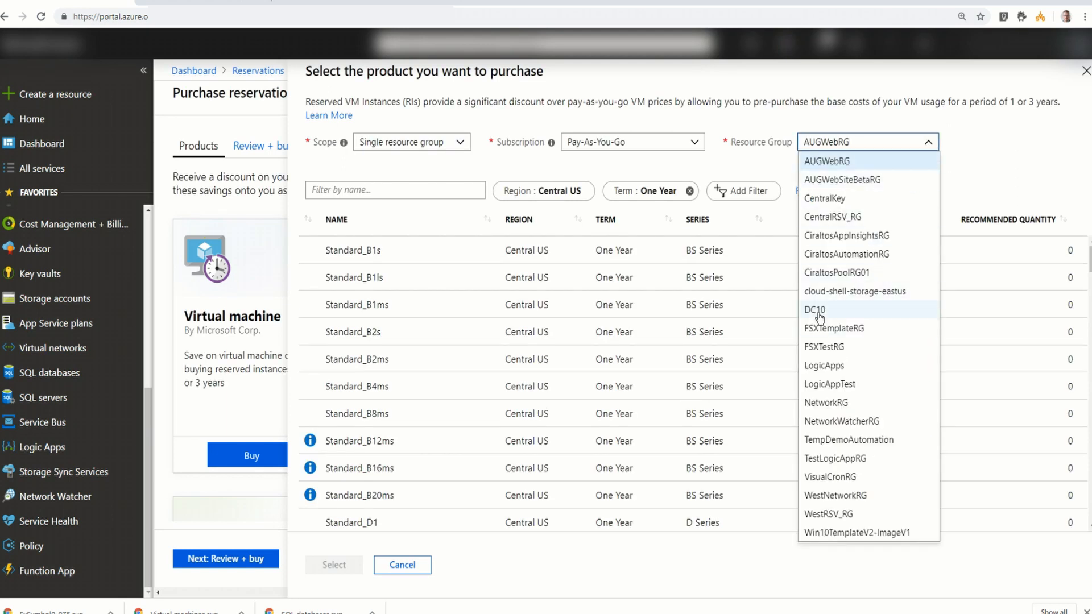
pyautogui.click(815, 310)
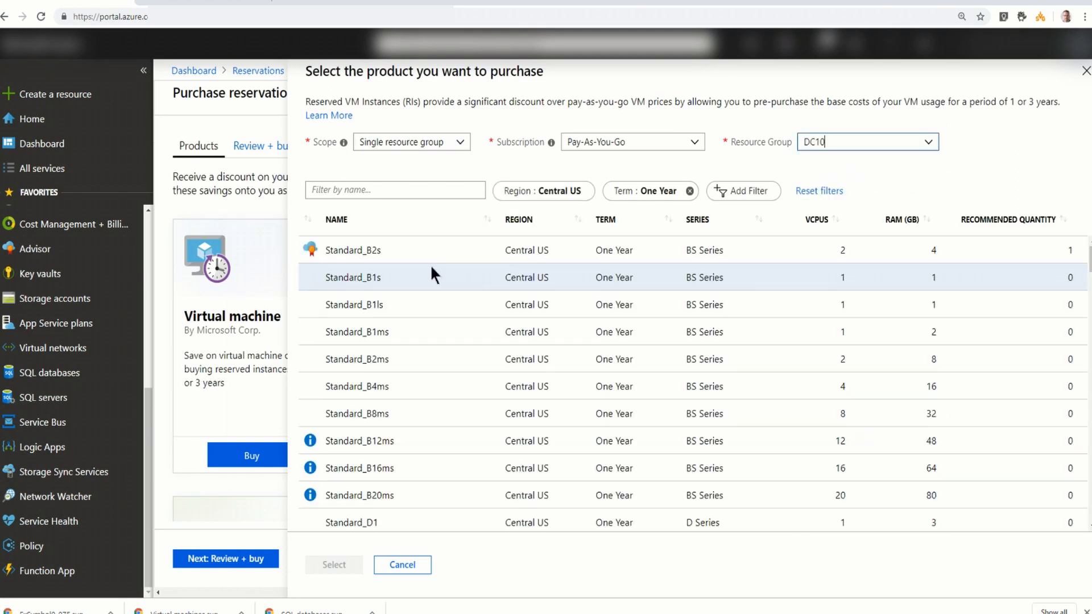
pyautogui.moveTo(458, 250)
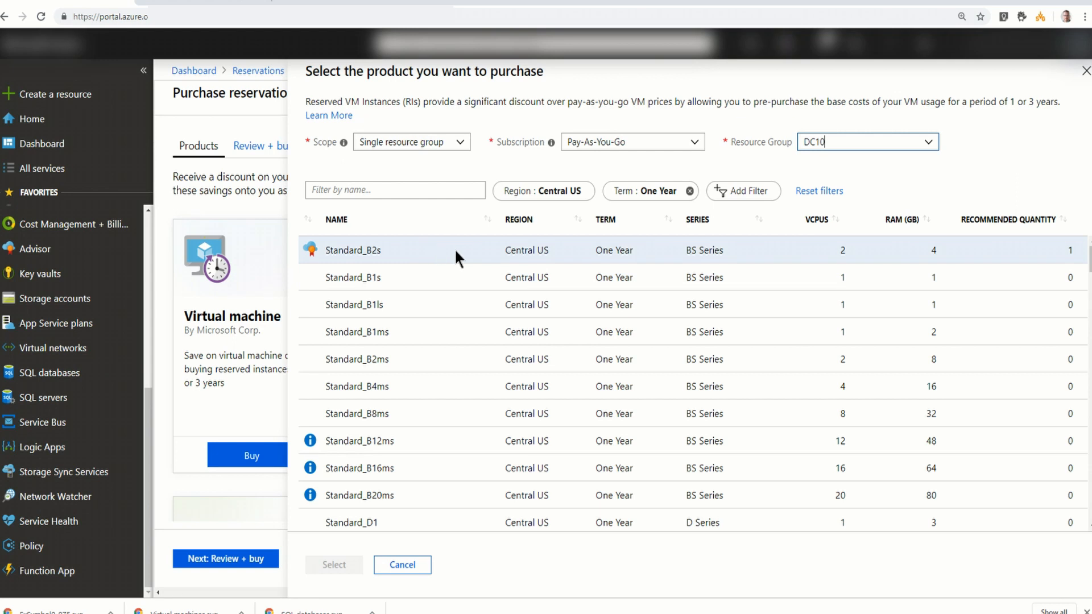
# Change scope to a single Pay-As-You-Go subscription and pick one-year Standard_B2s.
pyautogui.click(410, 141)
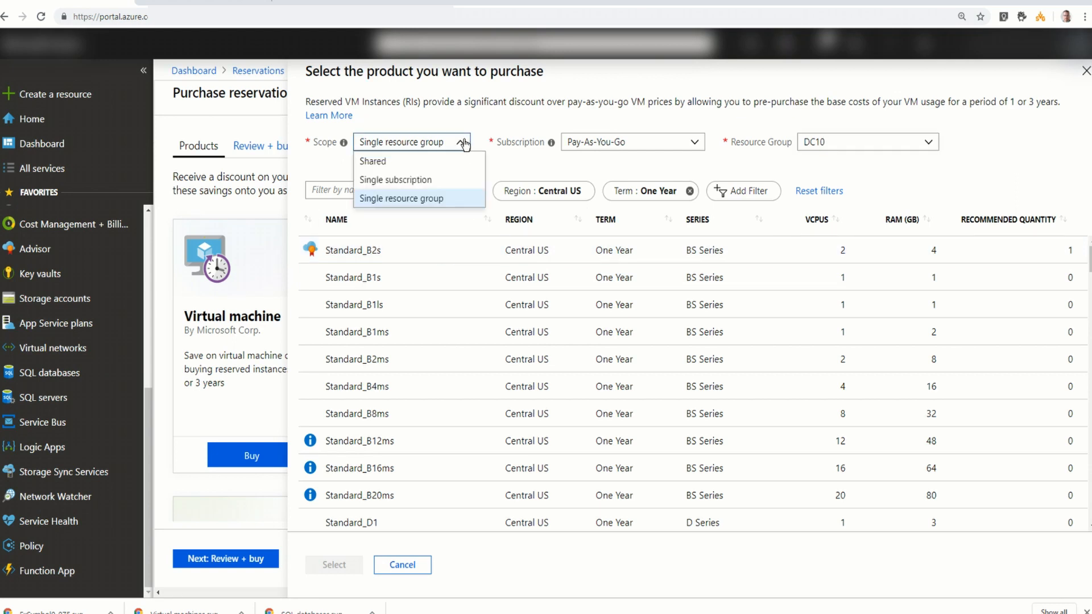
pyautogui.click(395, 180)
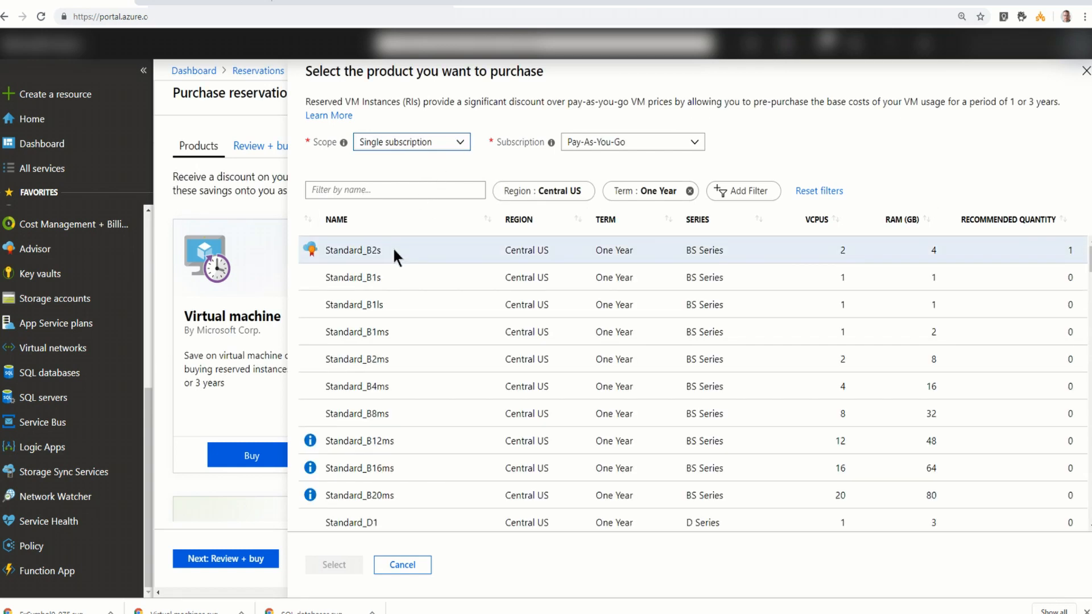
pyautogui.click(353, 250)
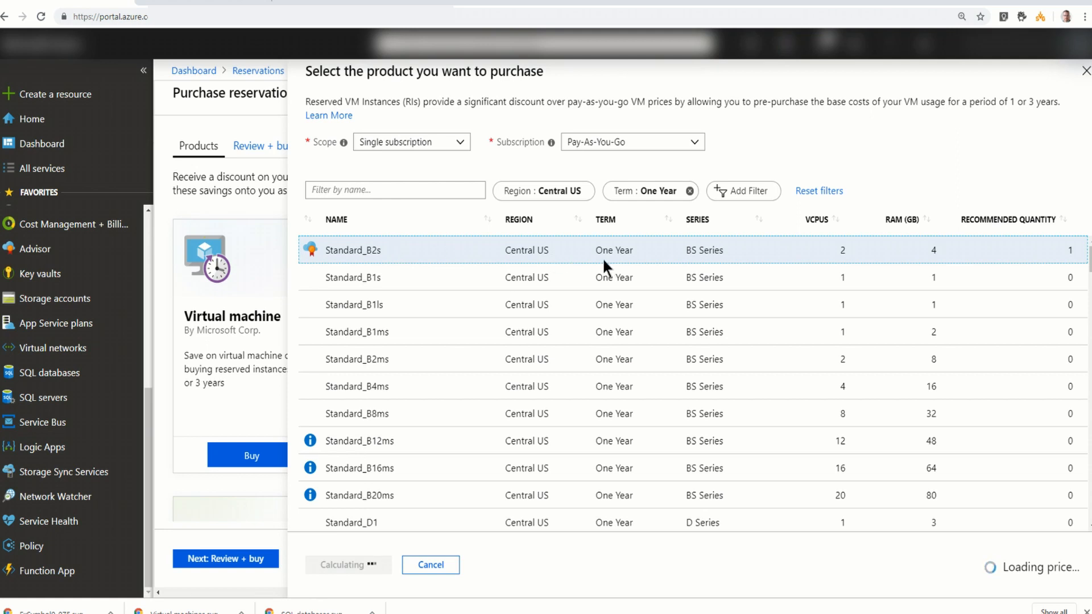
# Add the single-subscription Standard_B2s reservation, check its advanced settings, and proceed to Review + buy.
pyautogui.click(354, 250)
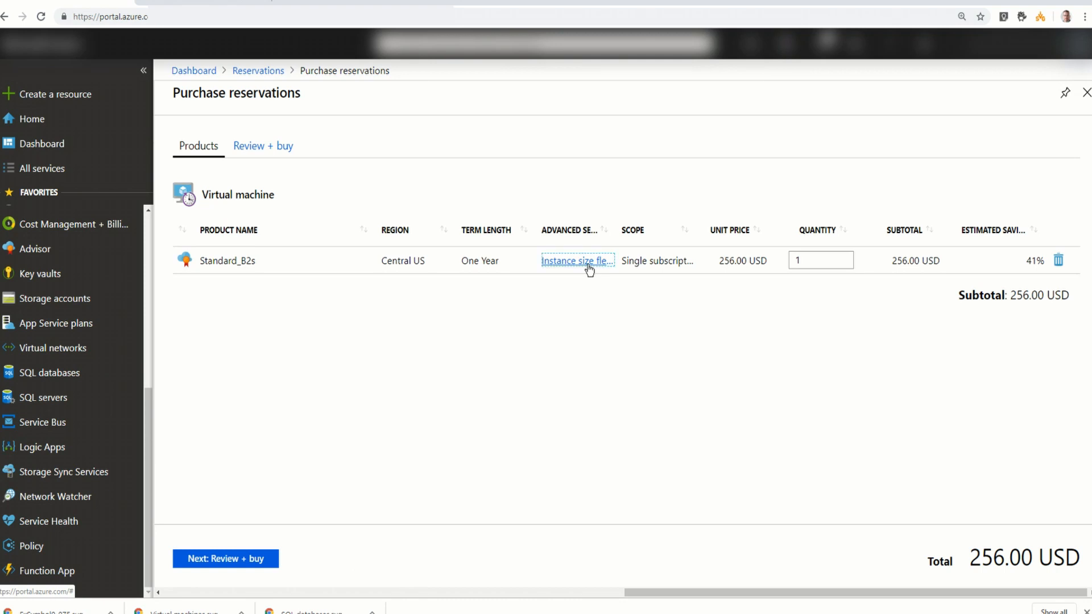
pyautogui.click(576, 260)
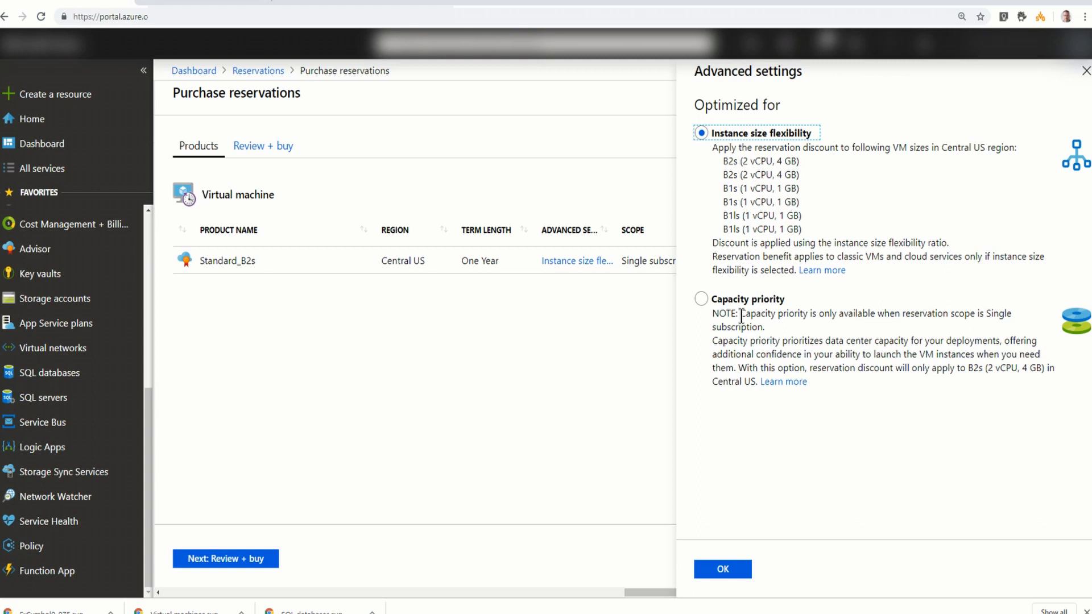
pyautogui.moveTo(1076, 87)
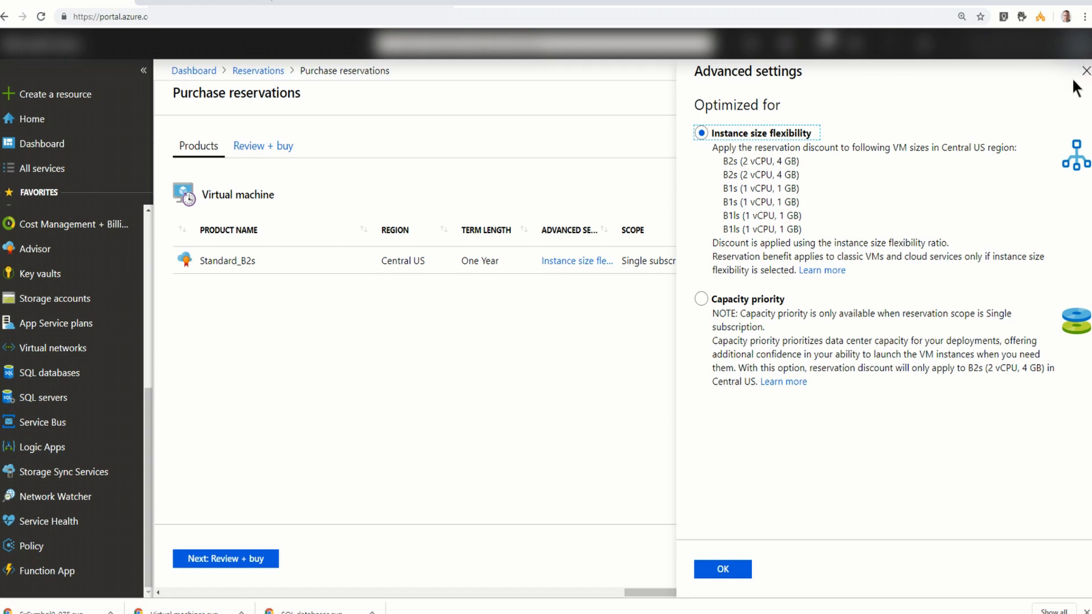
pyautogui.click(722, 568)
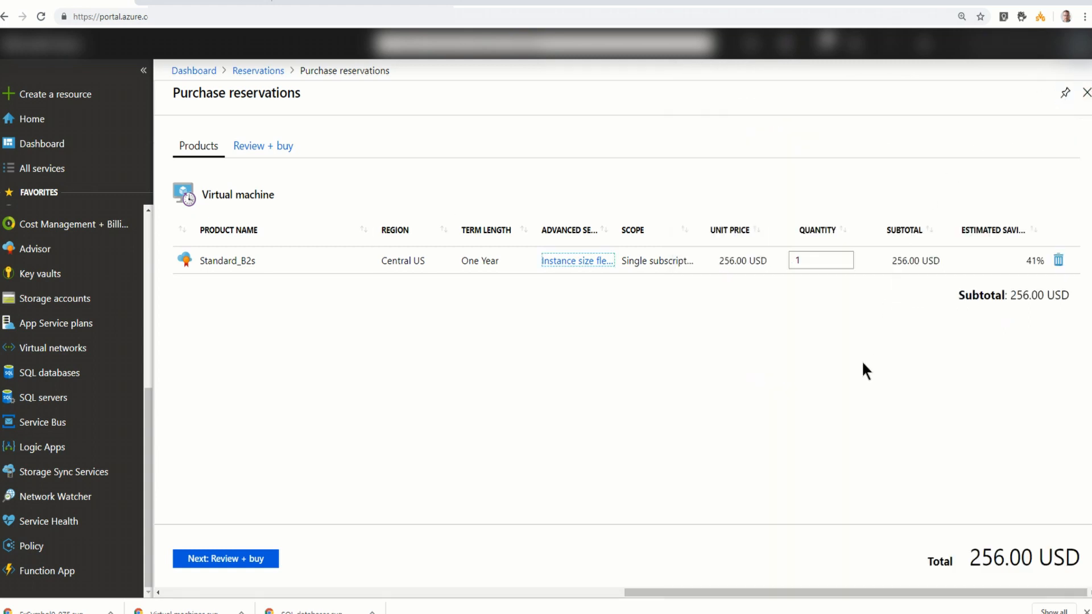
pyautogui.click(226, 559)
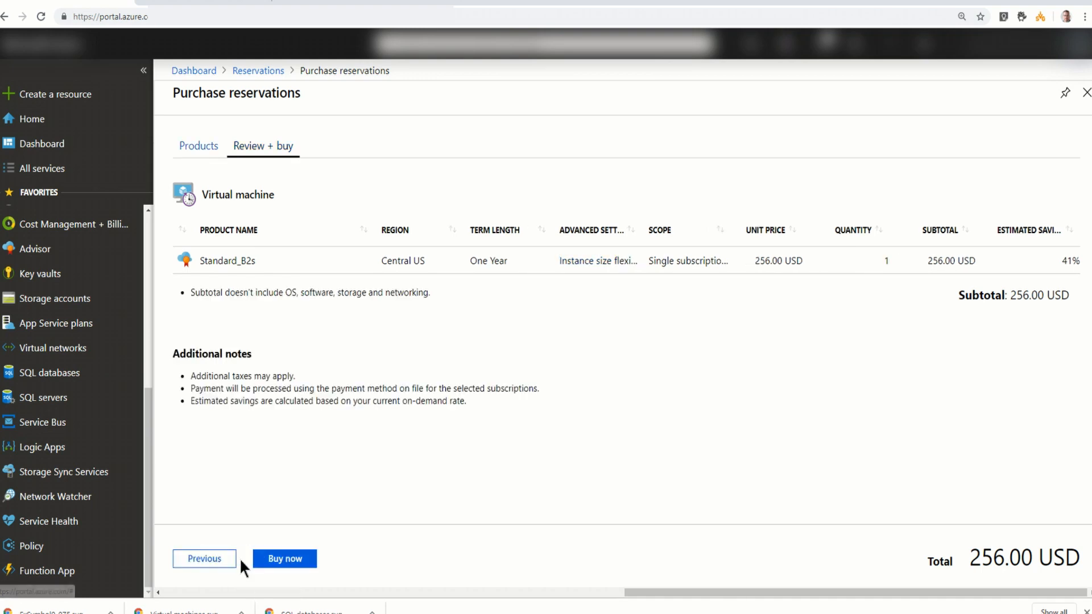
# Buy the 256.00 USD Standard_B2s reservation and accept the charge.
pyautogui.click(284, 558)
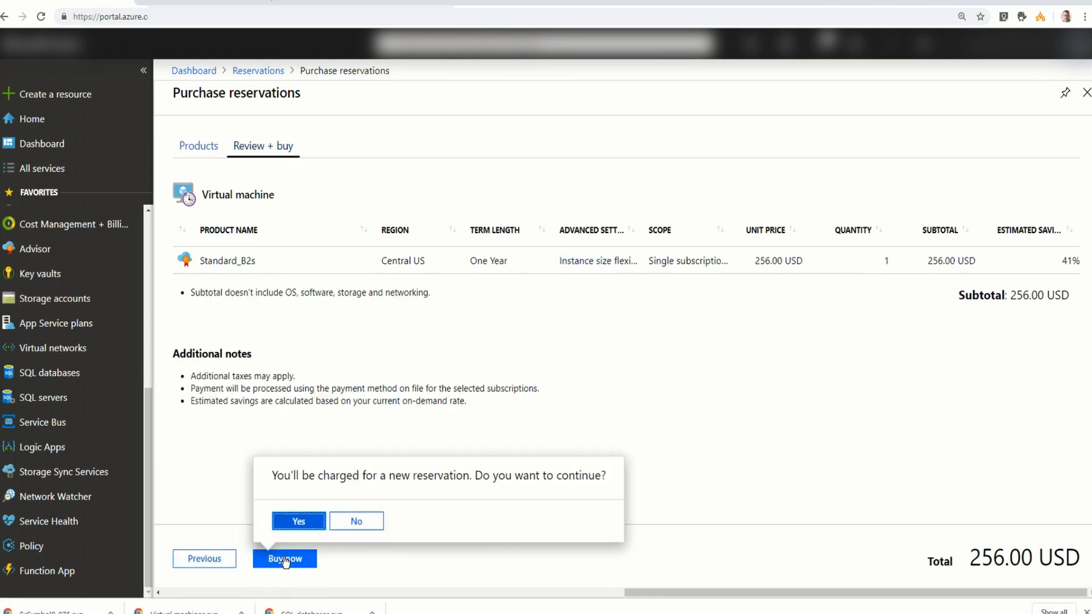
pyautogui.click(298, 521)
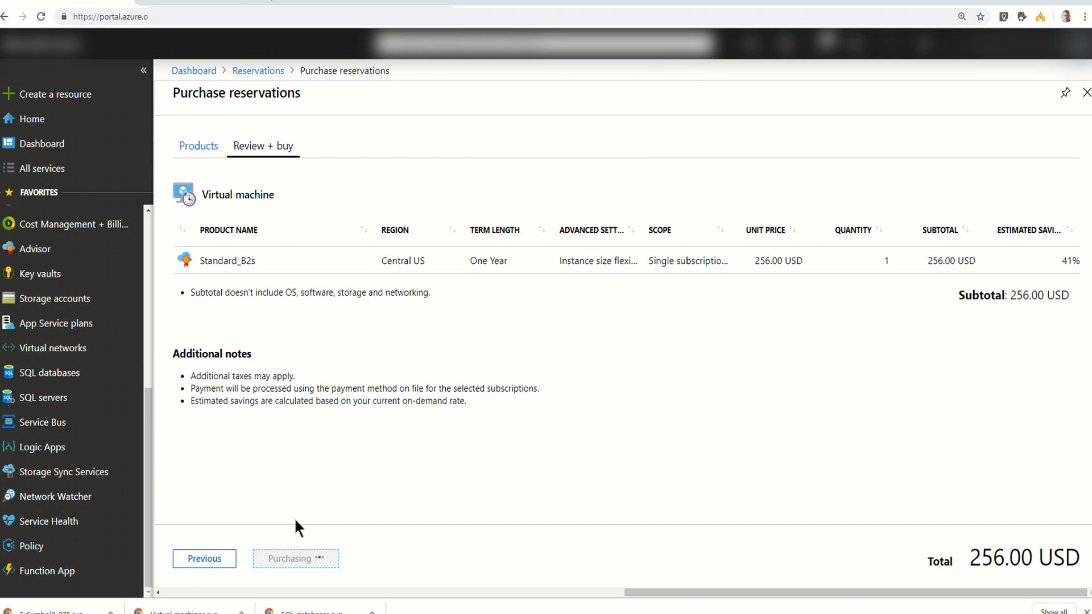
# Browse reserved instances and open the Succeeded VirtualMachines reservation's details.
pyautogui.click(295, 558)
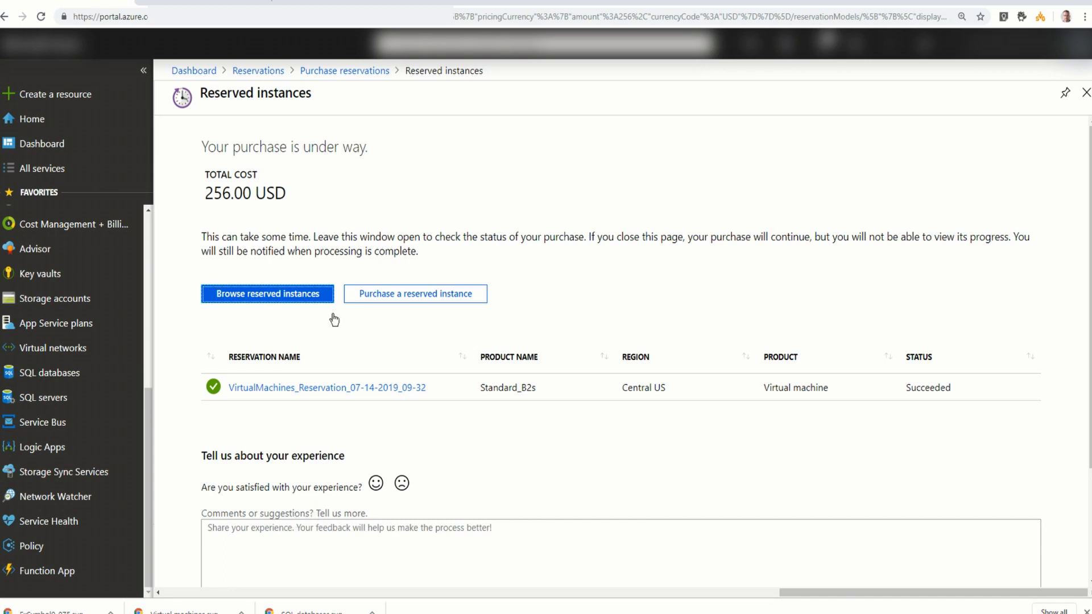
pyautogui.moveTo(296, 299)
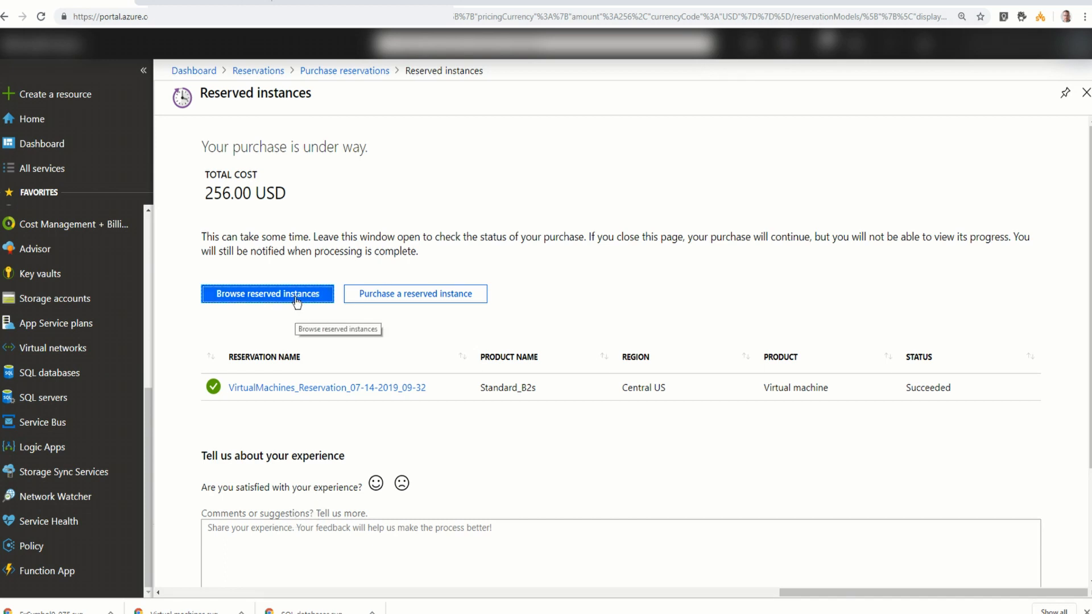
pyautogui.click(267, 294)
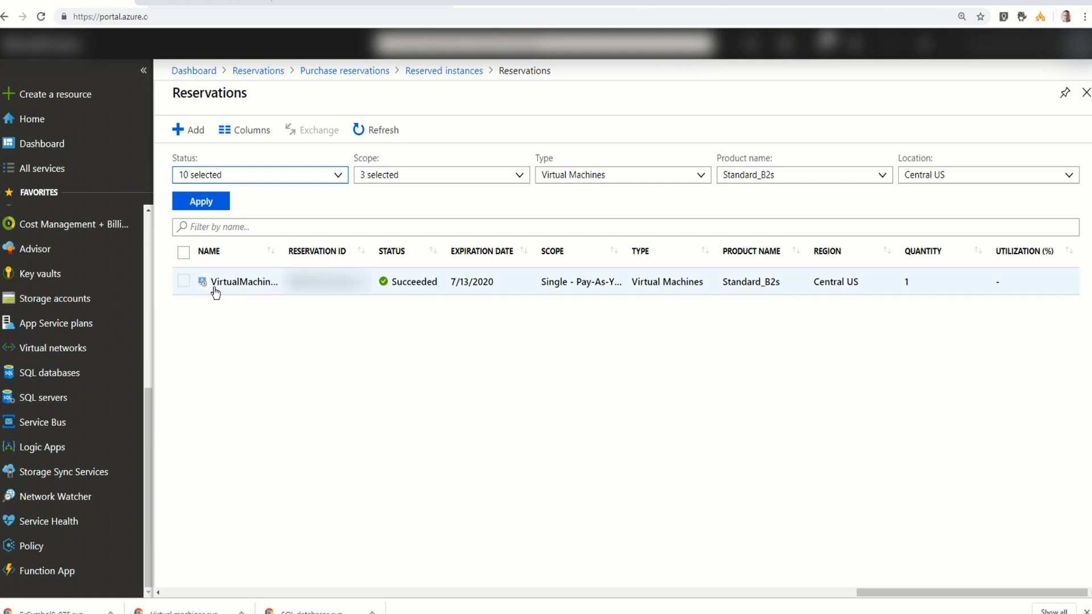
pyautogui.click(245, 281)
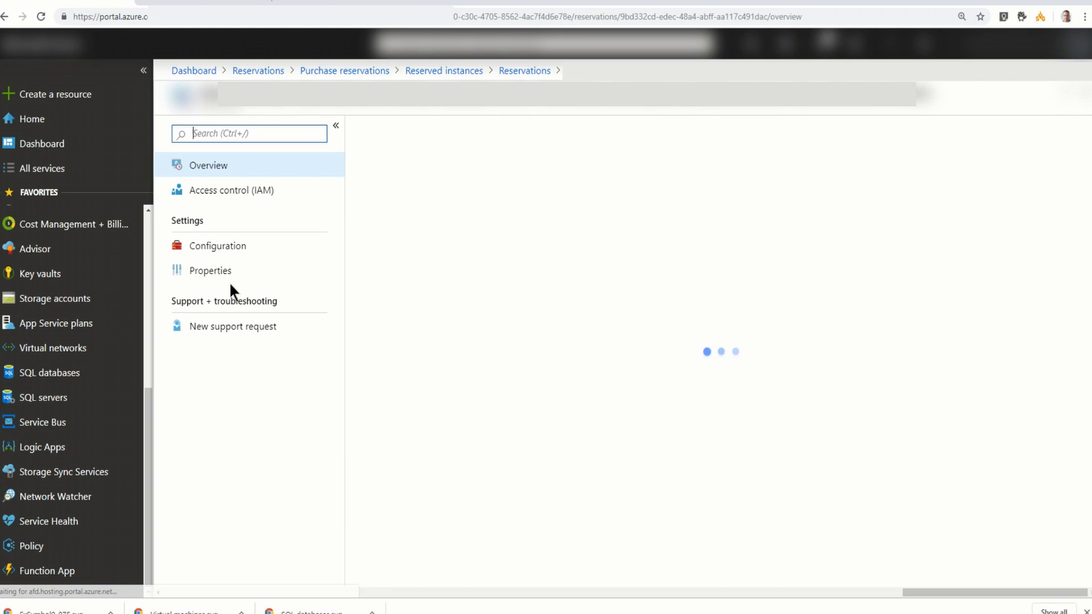